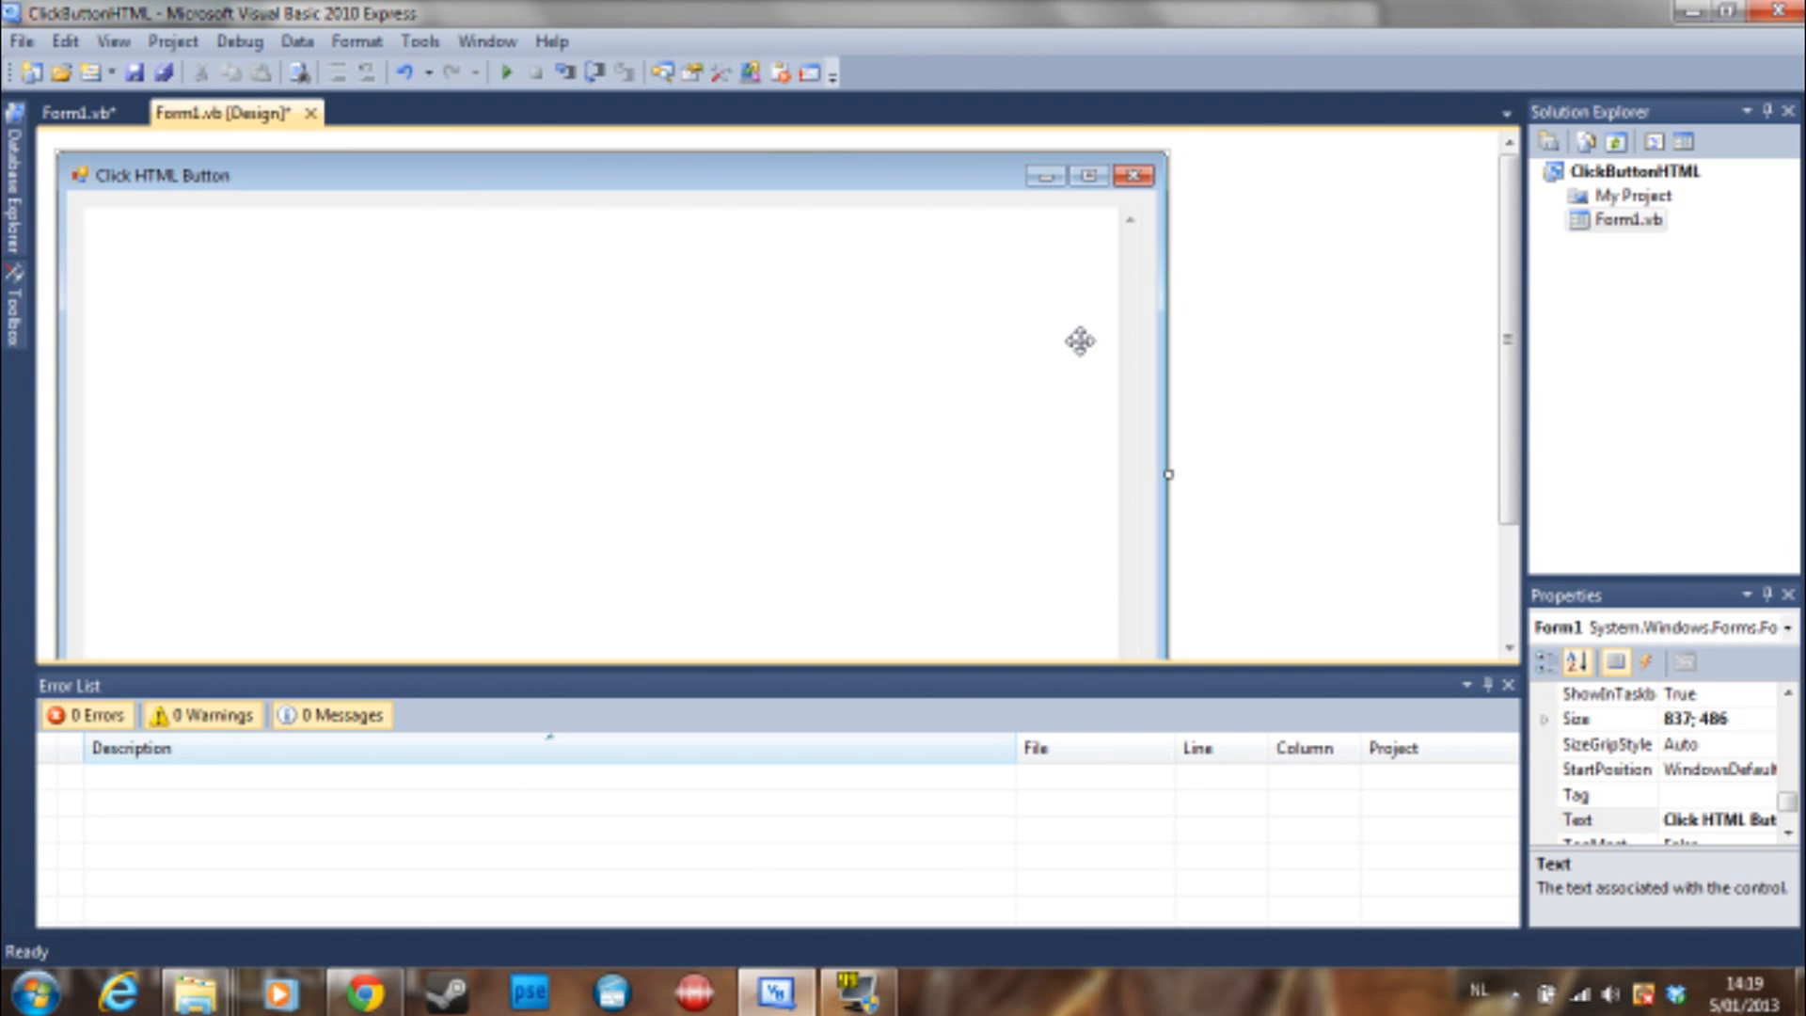
{"action": "mouse_move", "coordinate": [1095, 348]}
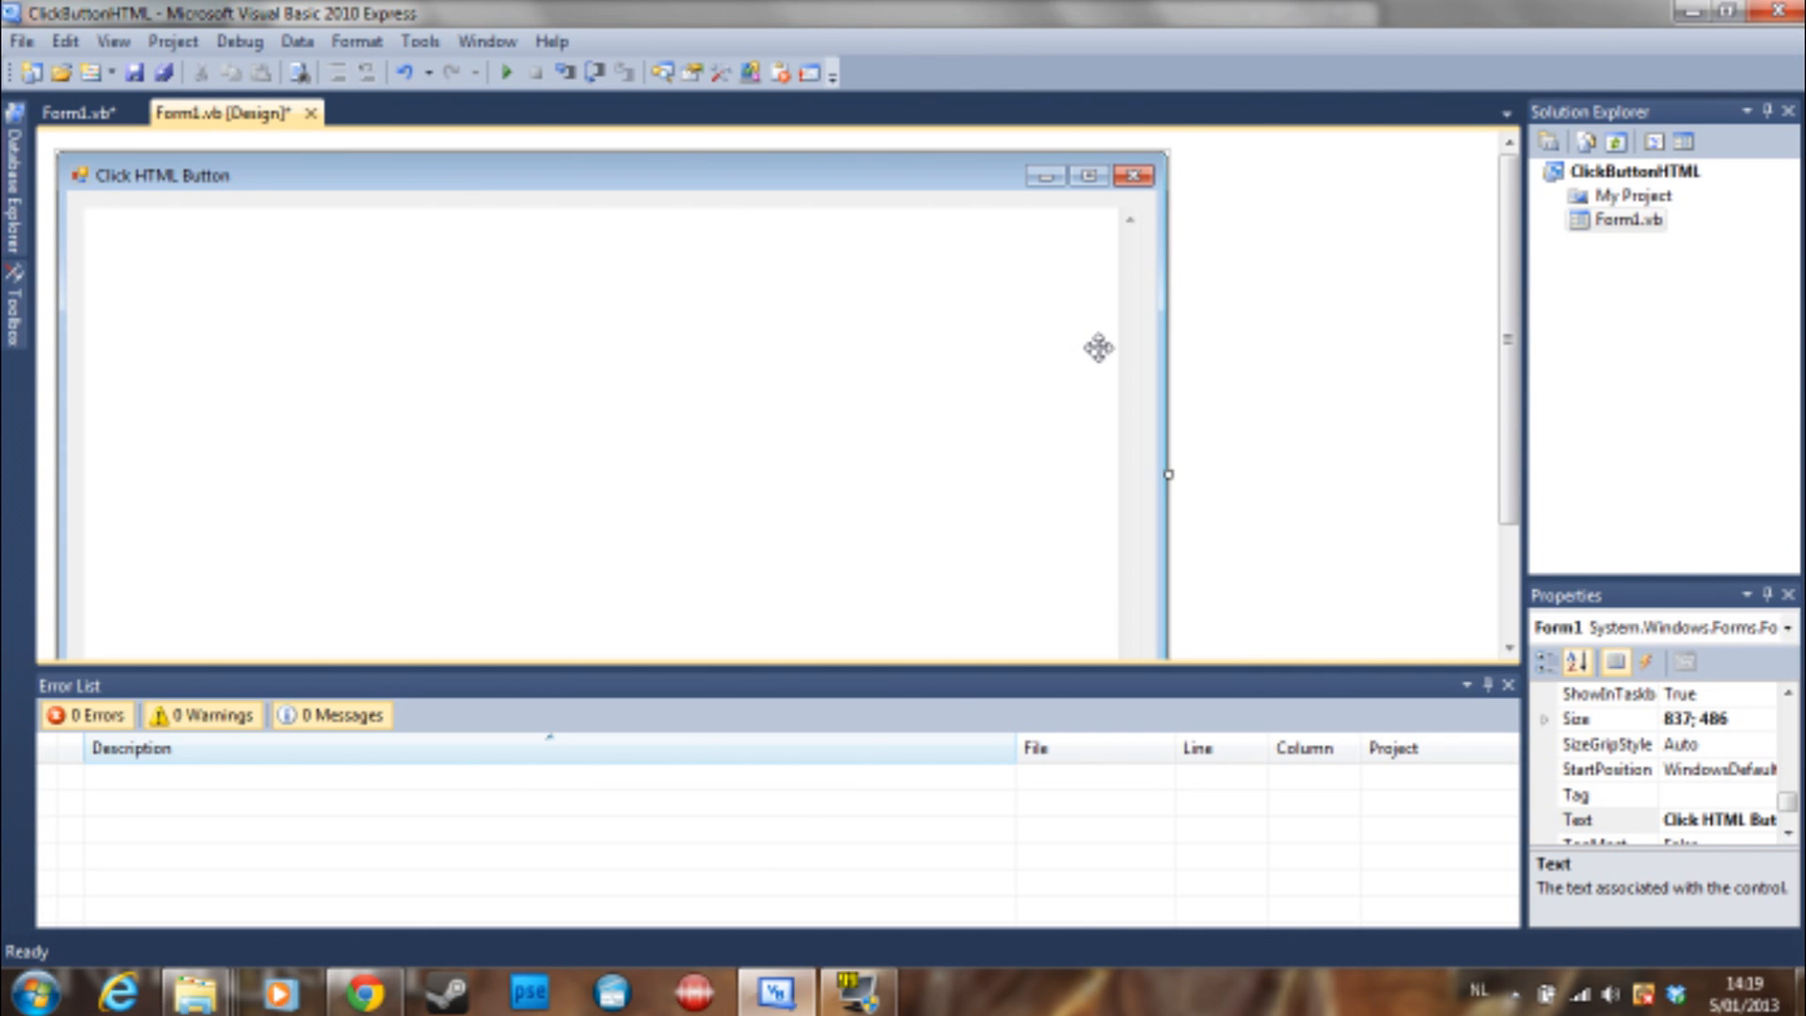
{"action": "mouse_move", "coordinate": [1189, 320]}
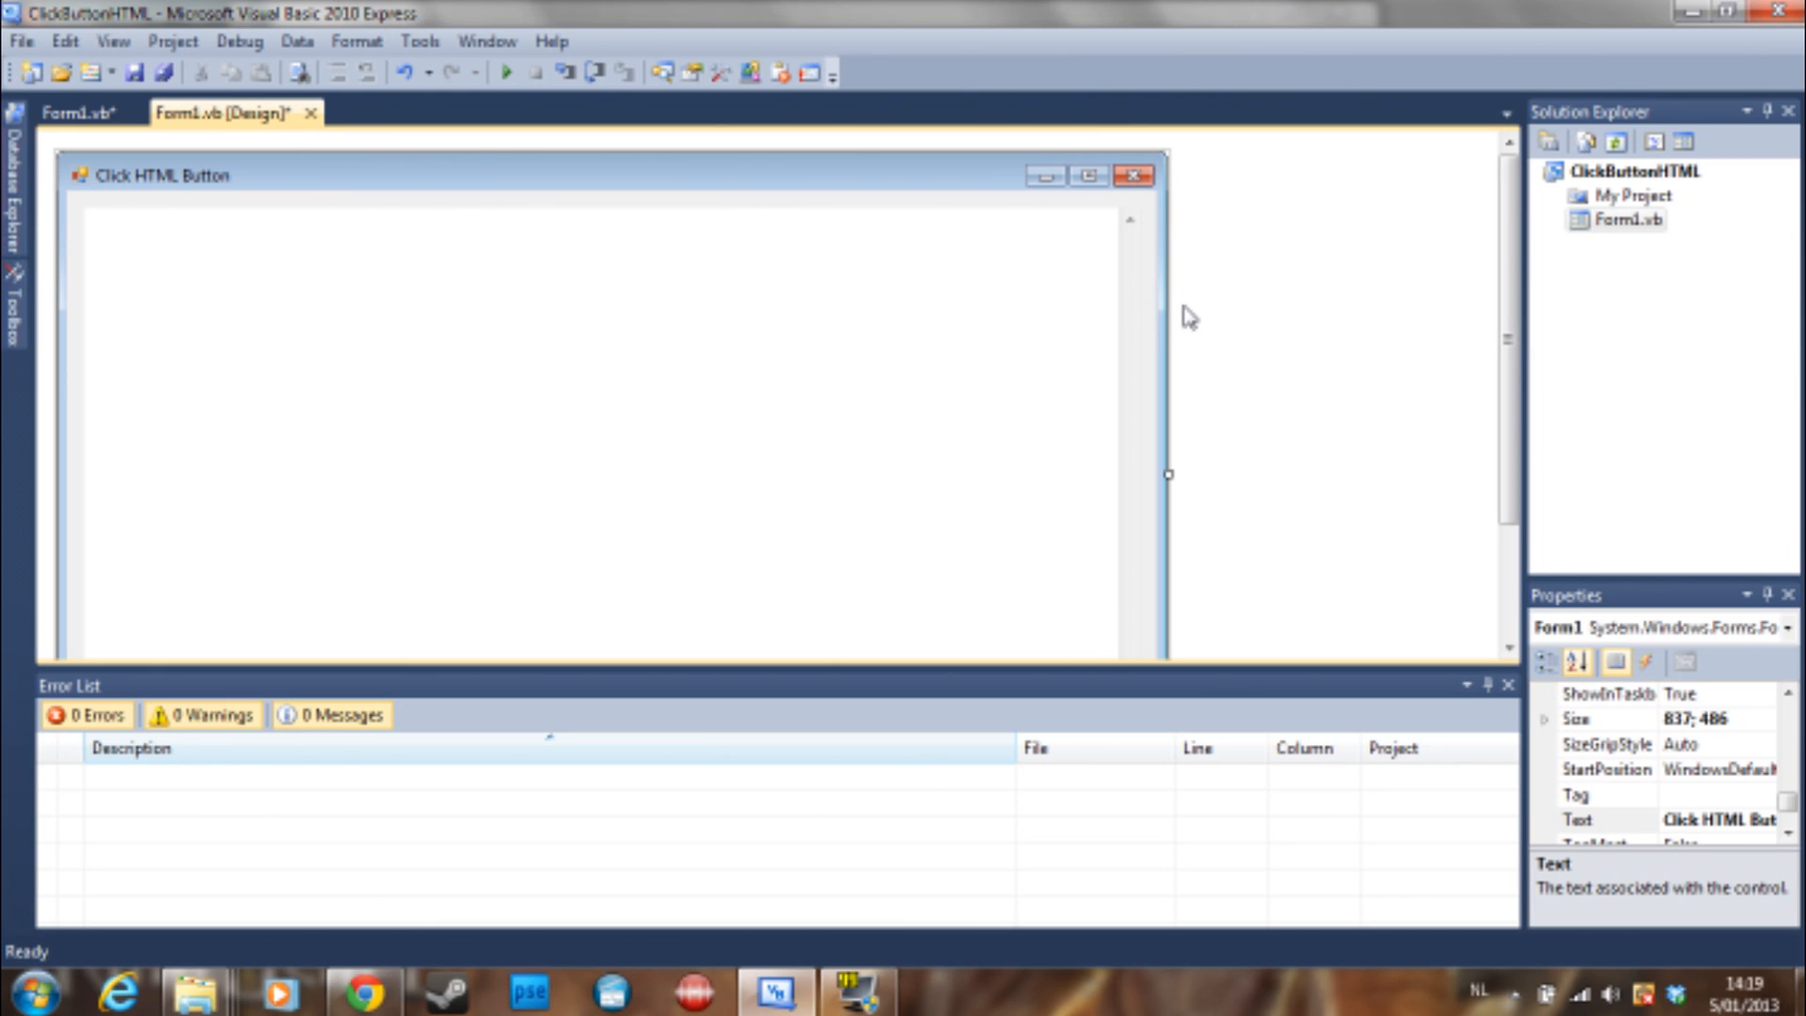
{"action": "mouse_move", "coordinate": [1217, 307]}
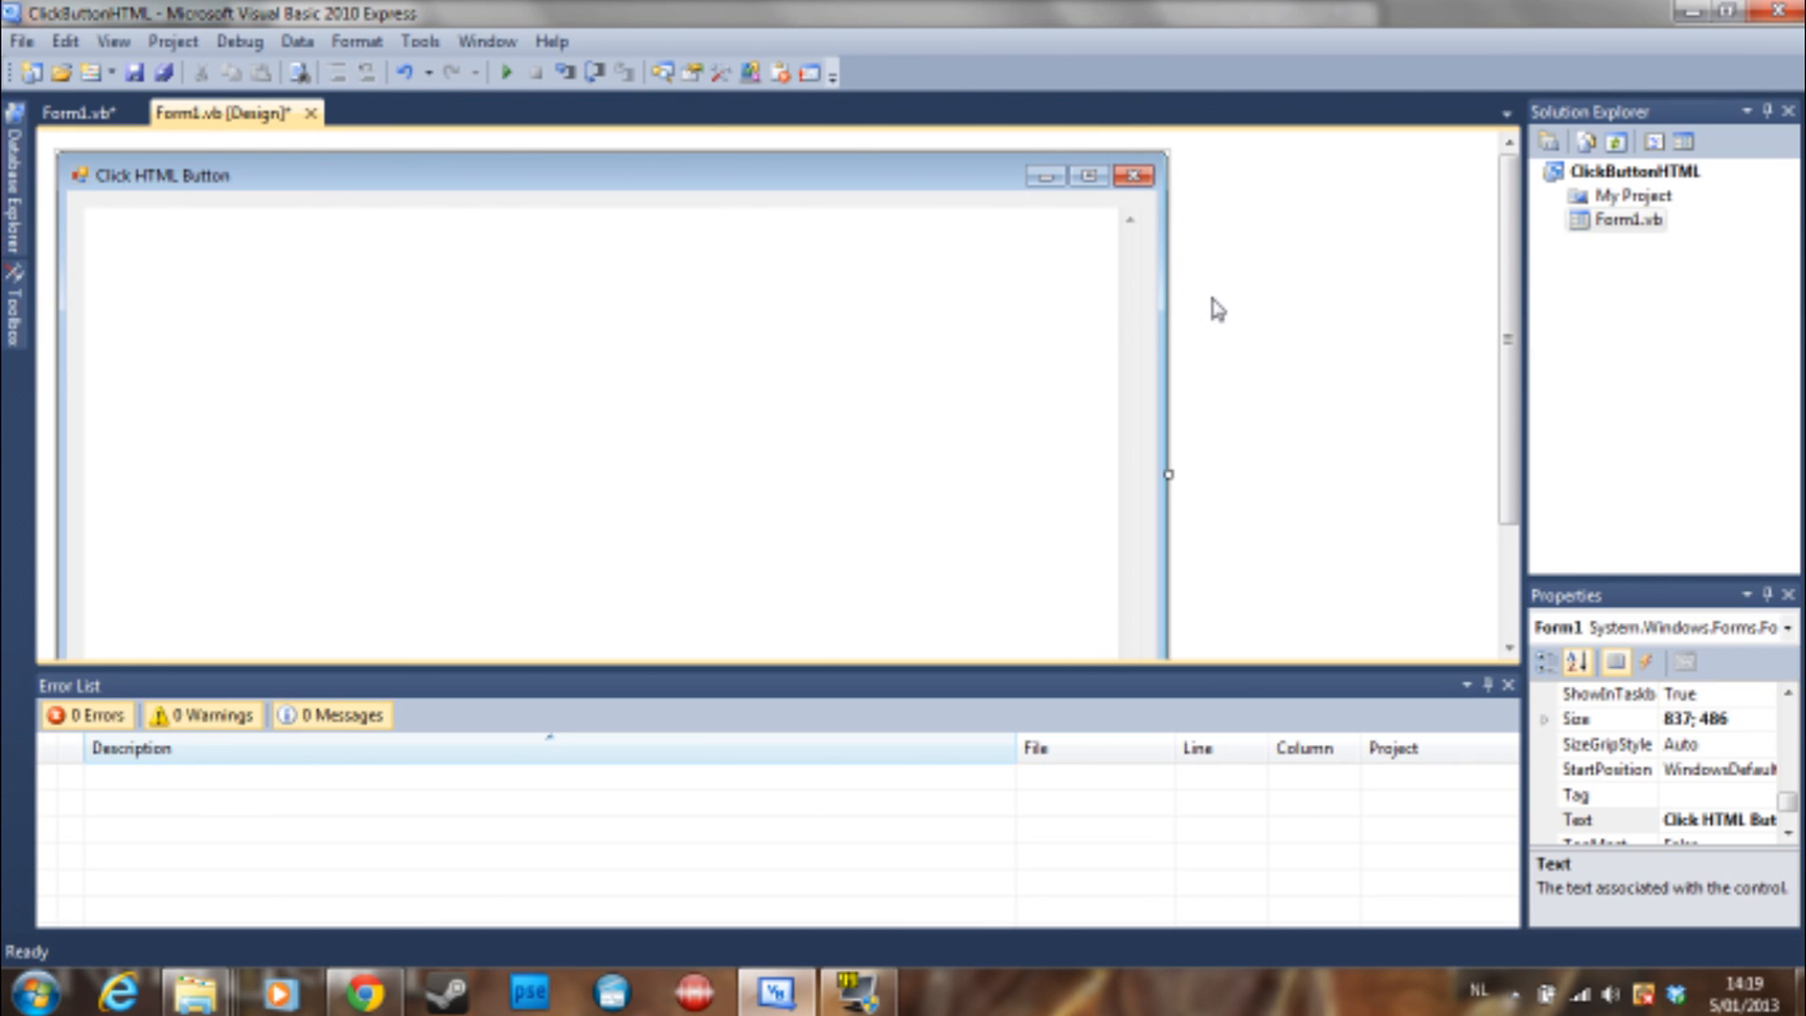
{"action": "mouse_move", "coordinate": [1248, 305]}
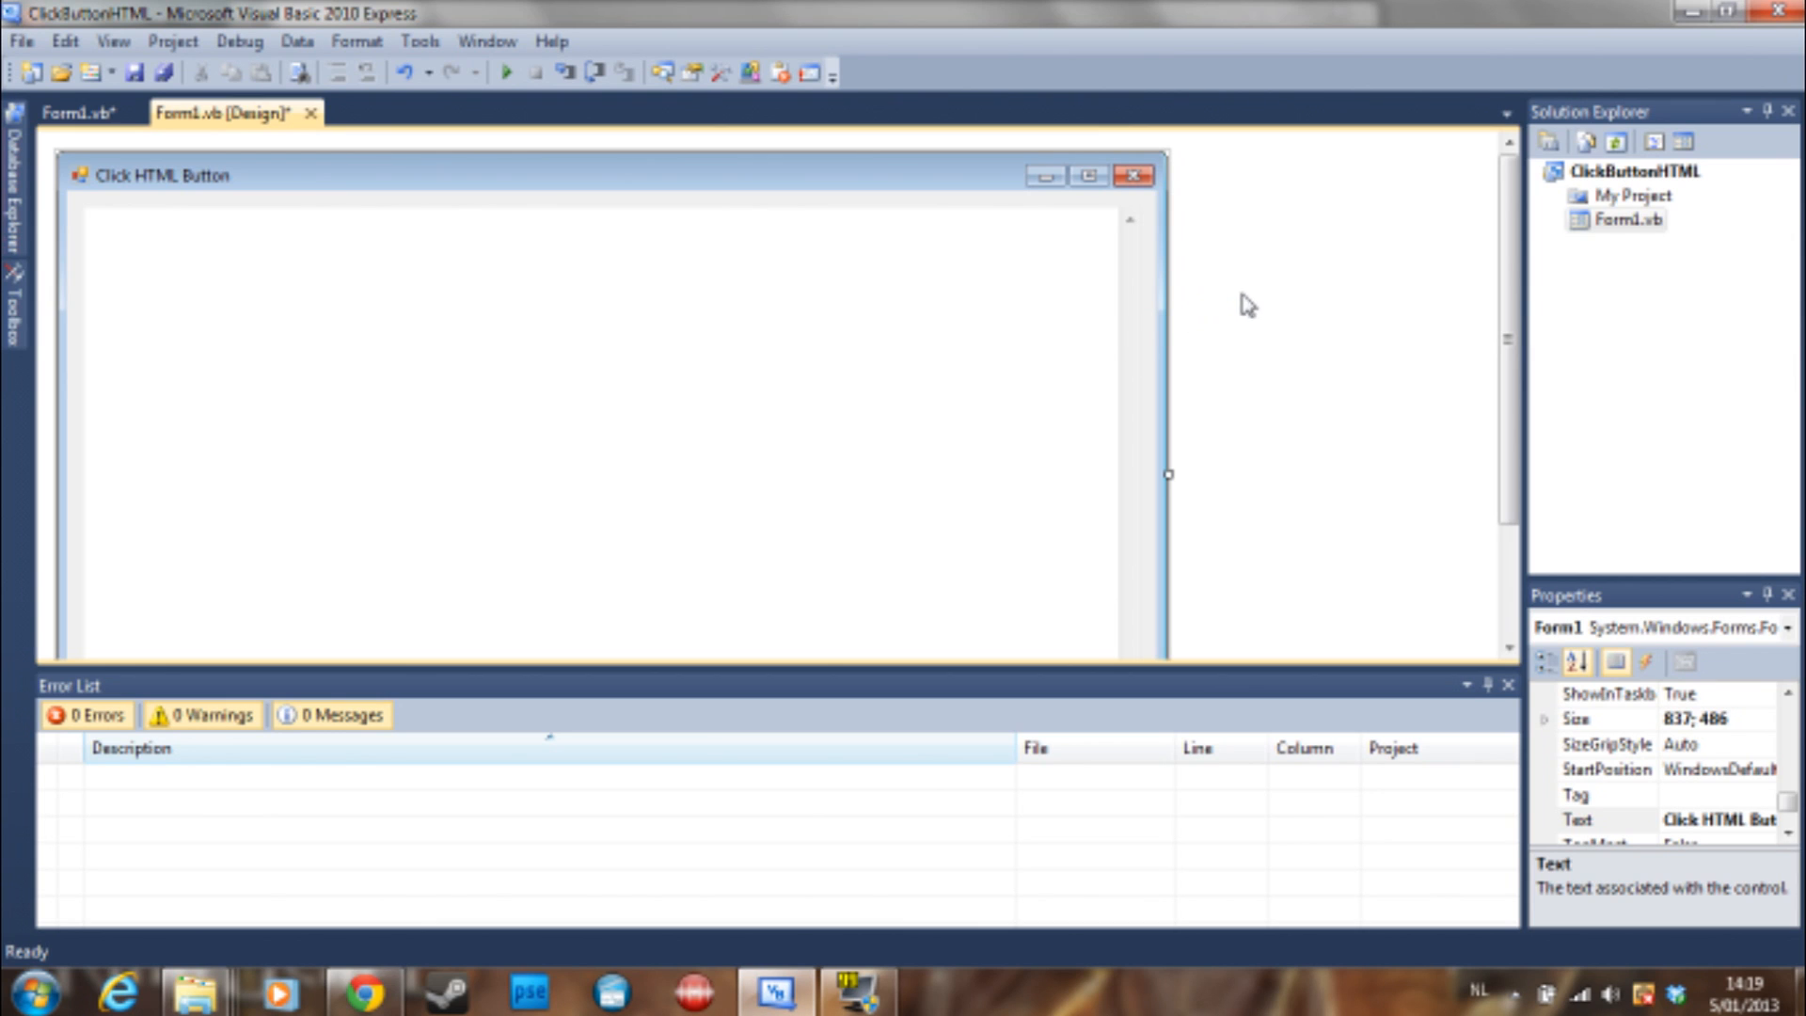
{"action": "mouse_move", "coordinate": [1366, 250]}
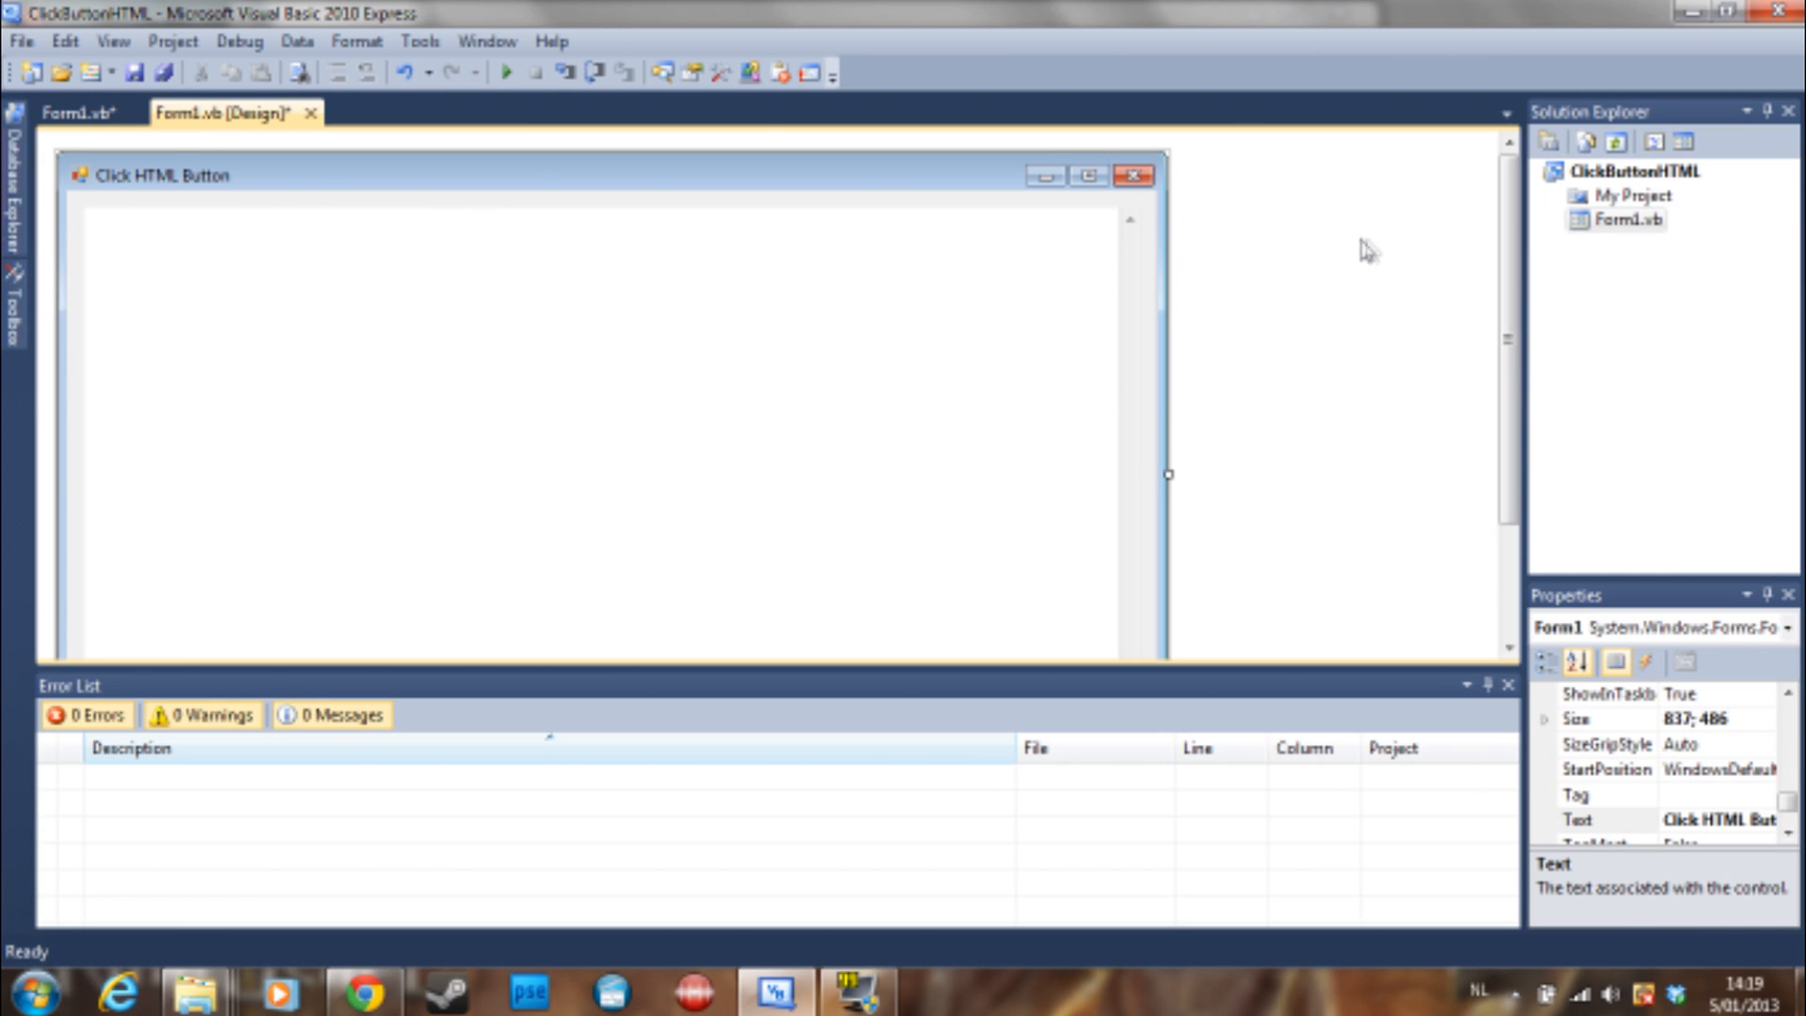
{"action": "mouse_move", "coordinate": [1422, 239]}
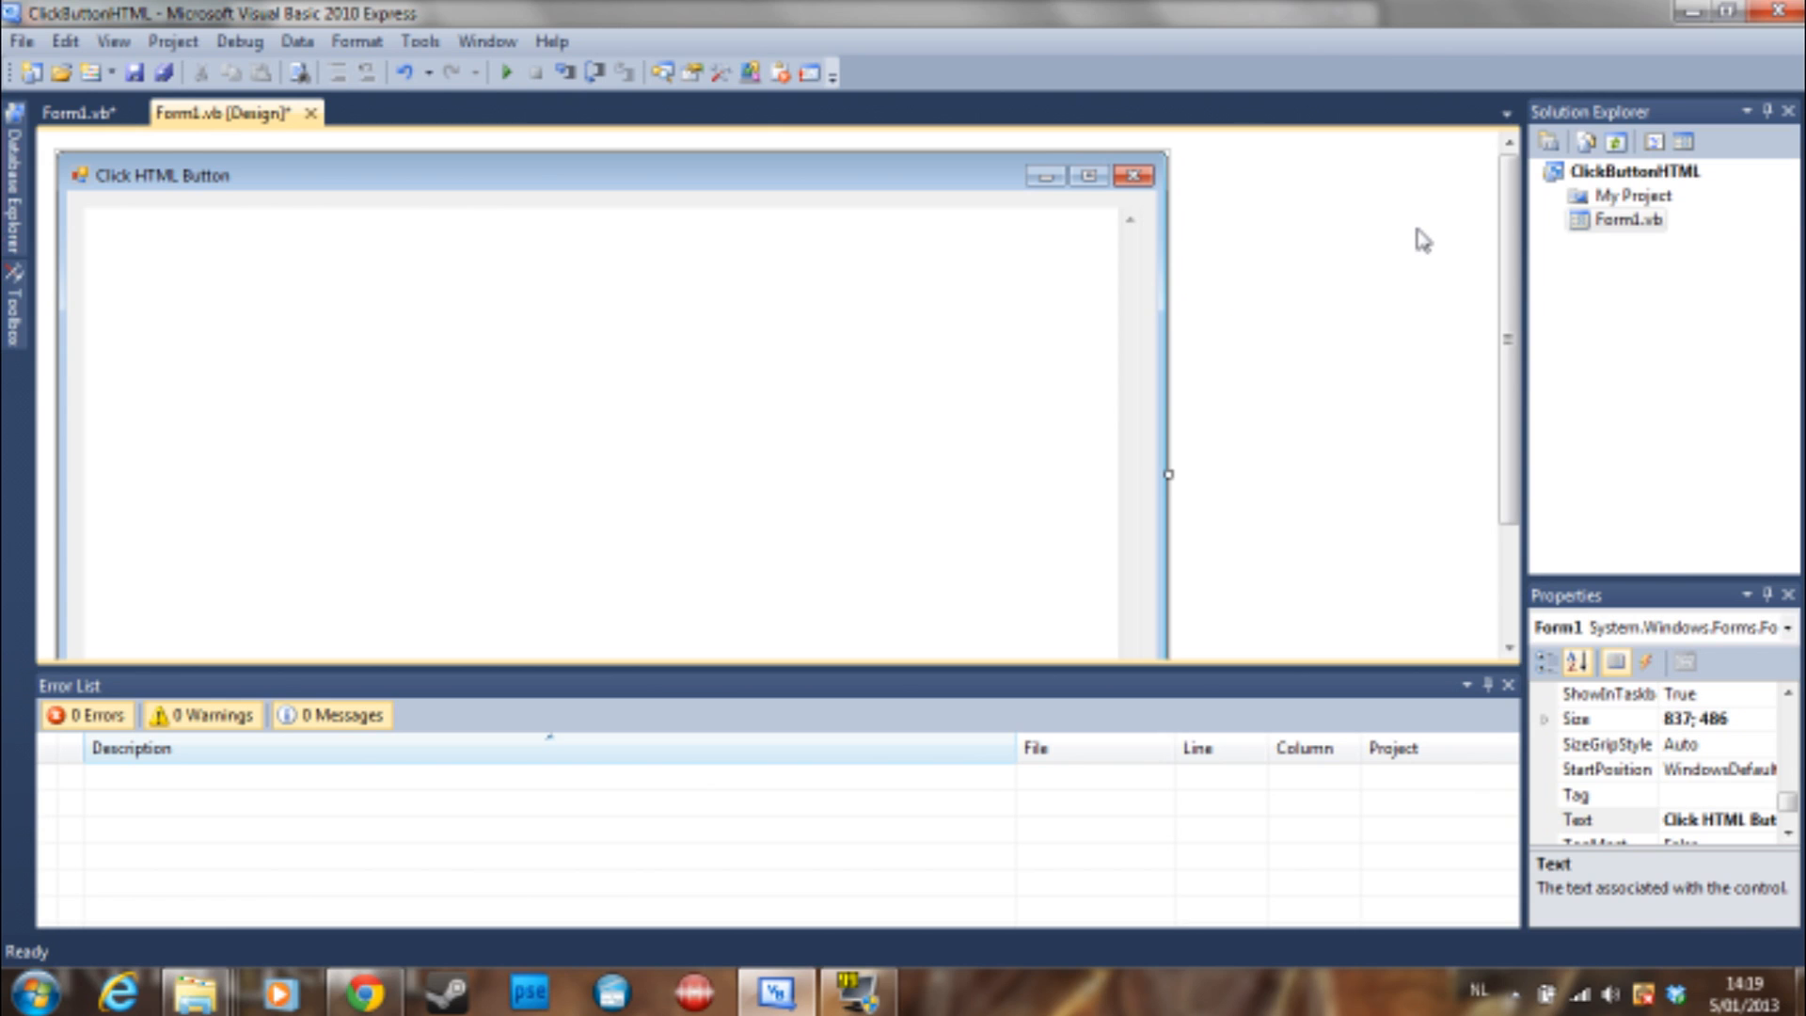
{"action": "mouse_move", "coordinate": [1413, 237]}
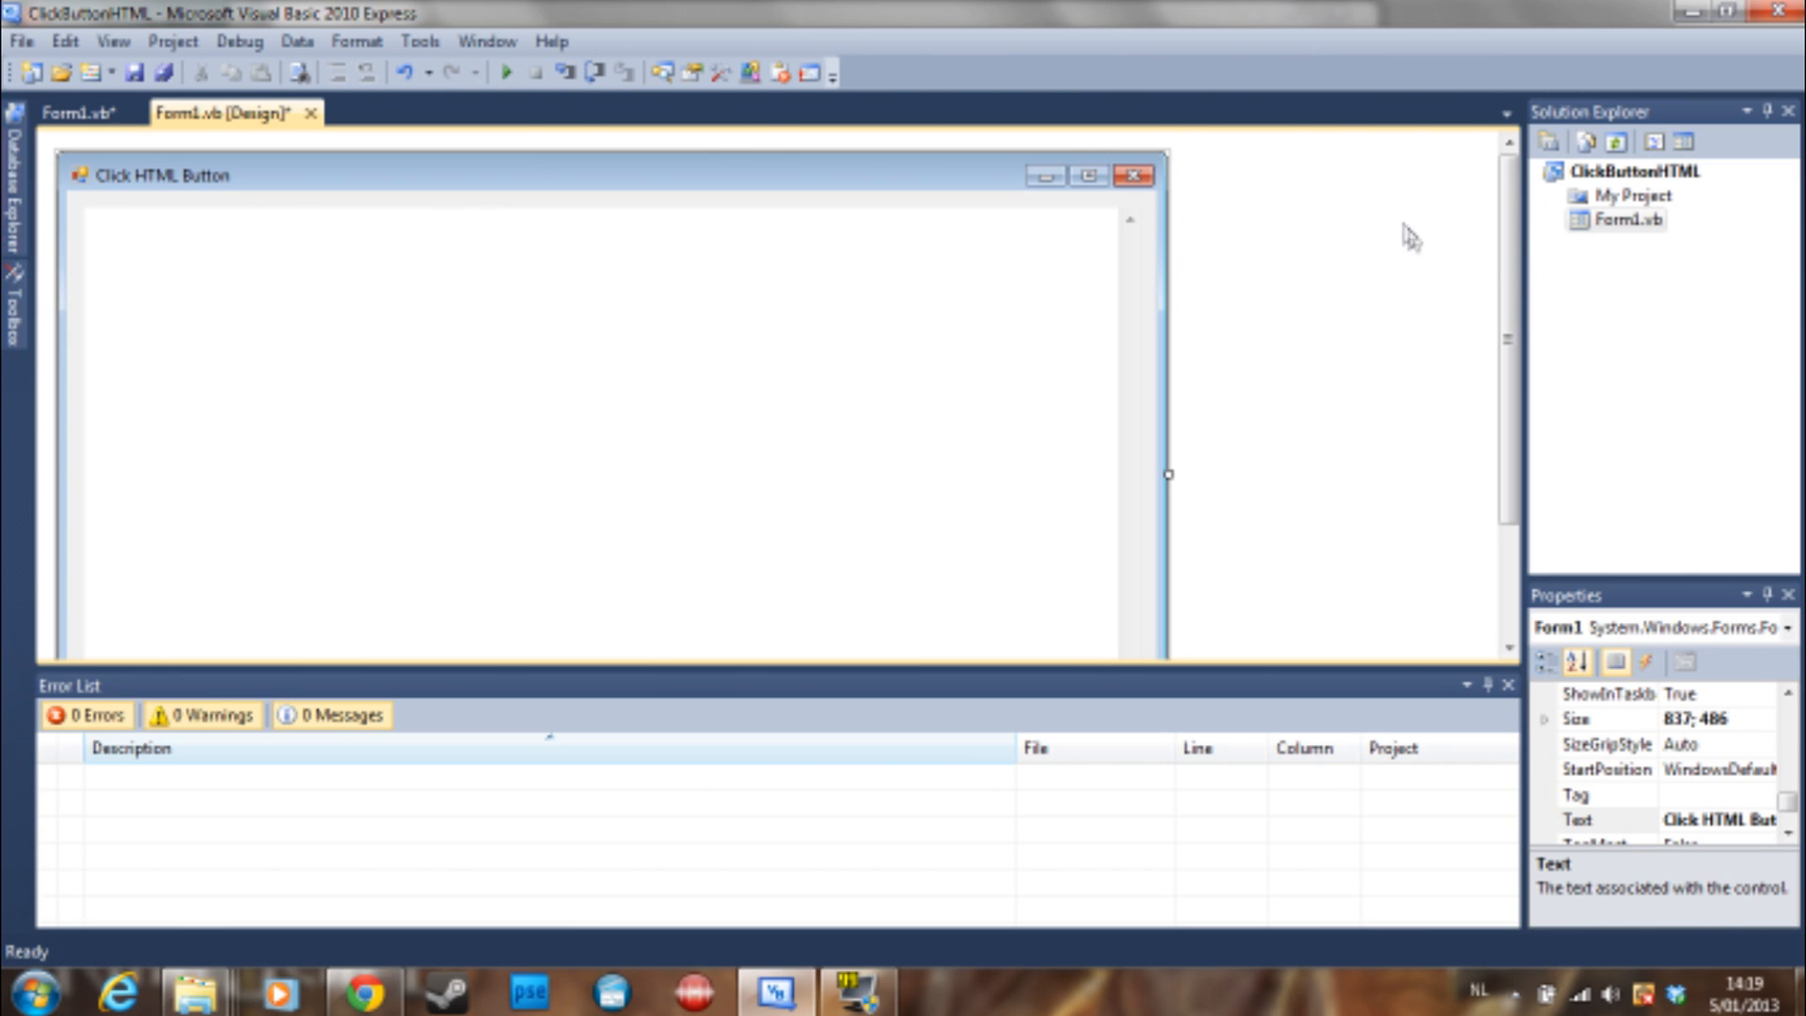
{"action": "mouse_move", "coordinate": [1485, 258]}
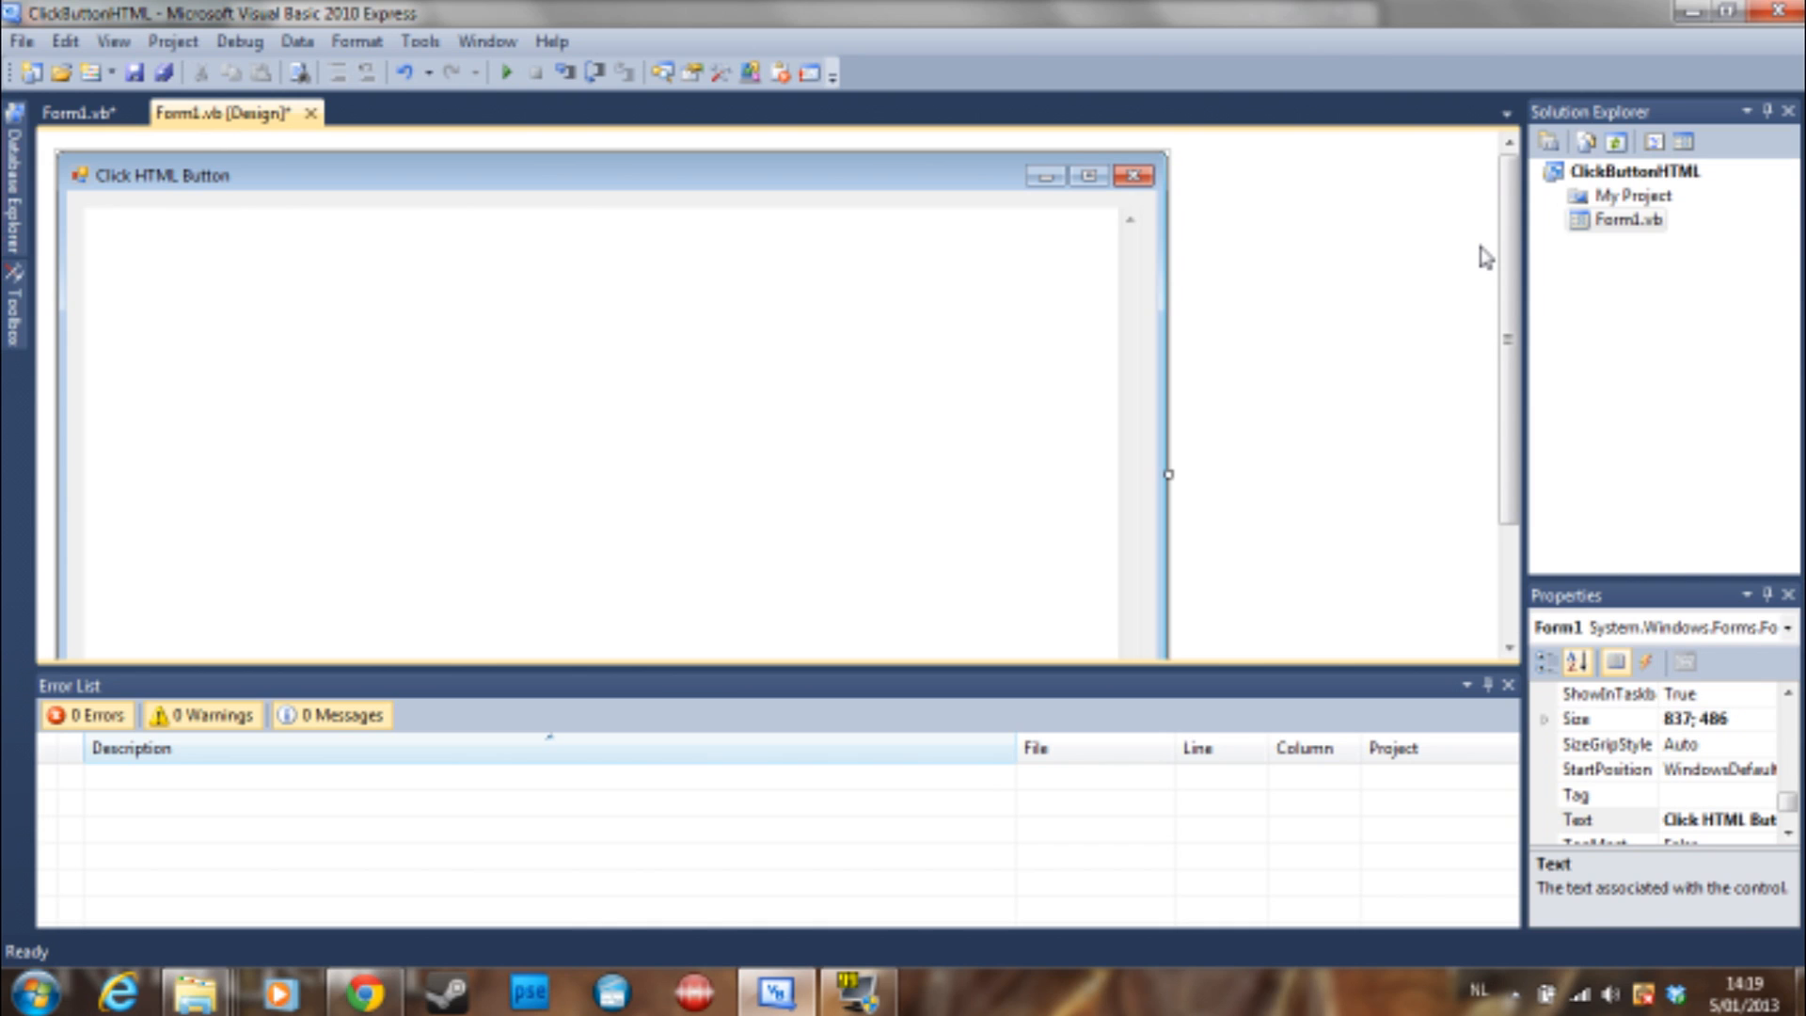
{"action": "mouse_move", "coordinate": [1492, 254]}
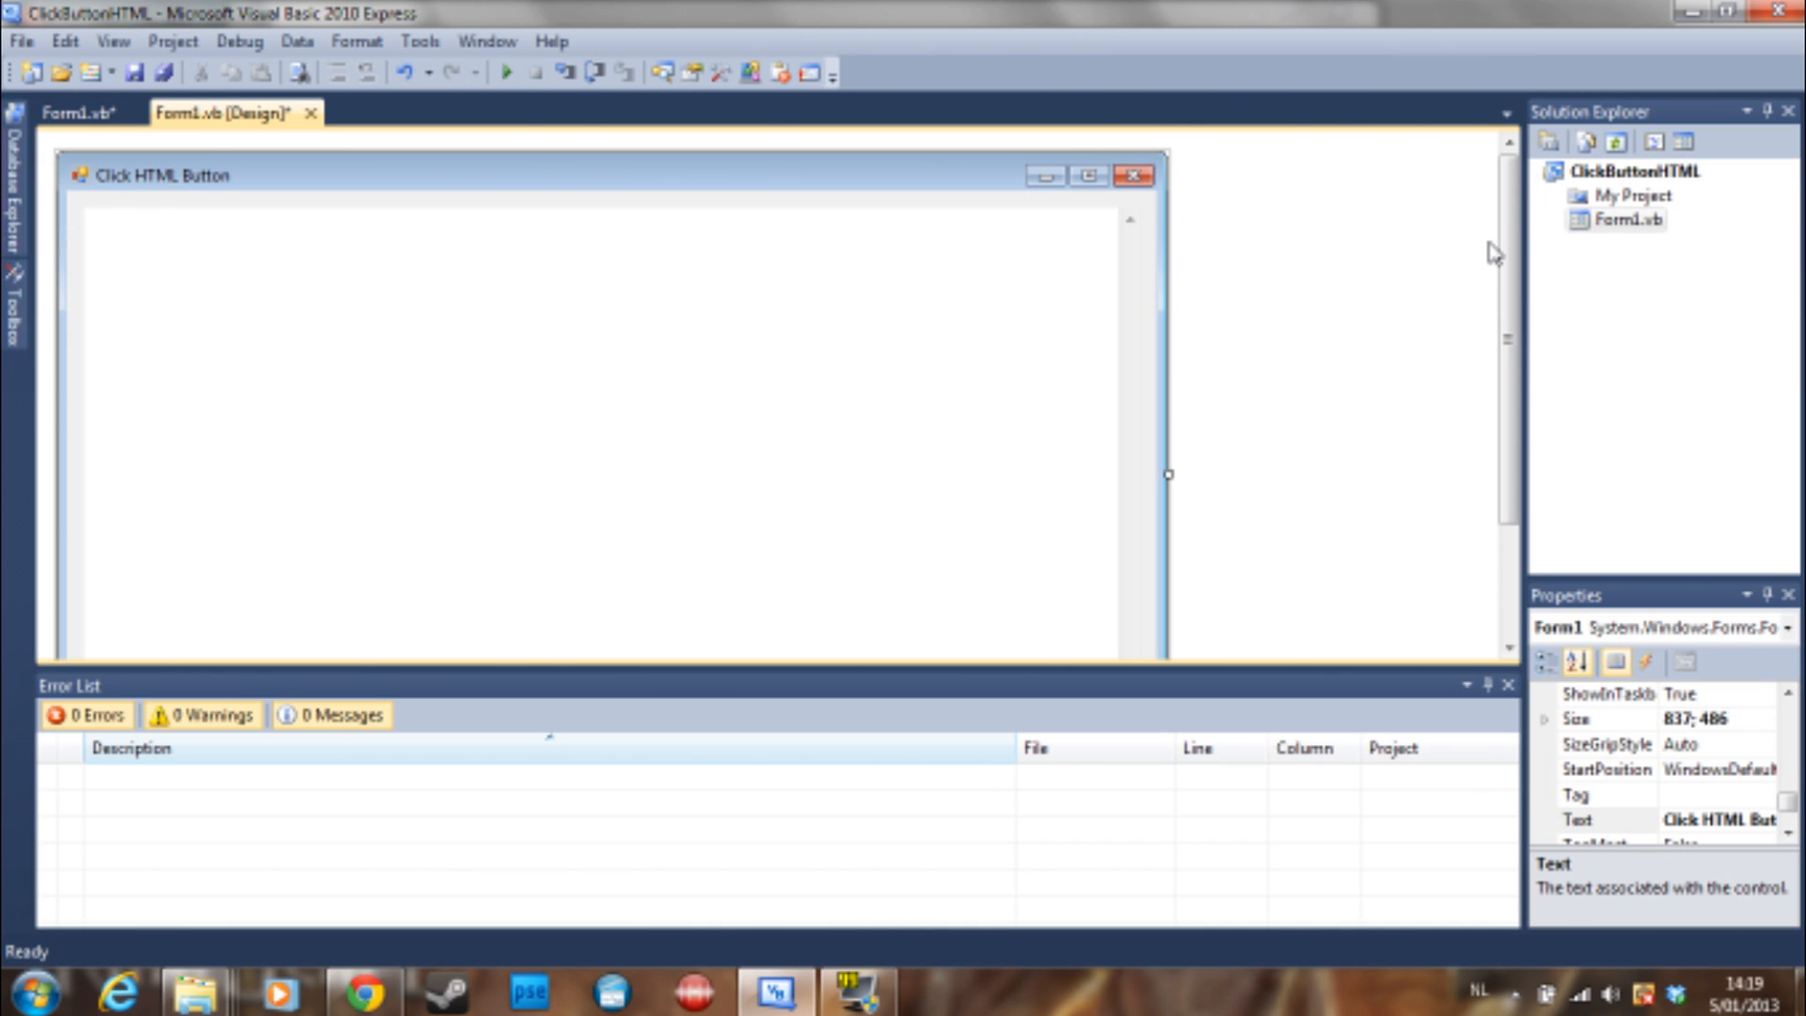
{"action": "mouse_move", "coordinate": [1475, 248]}
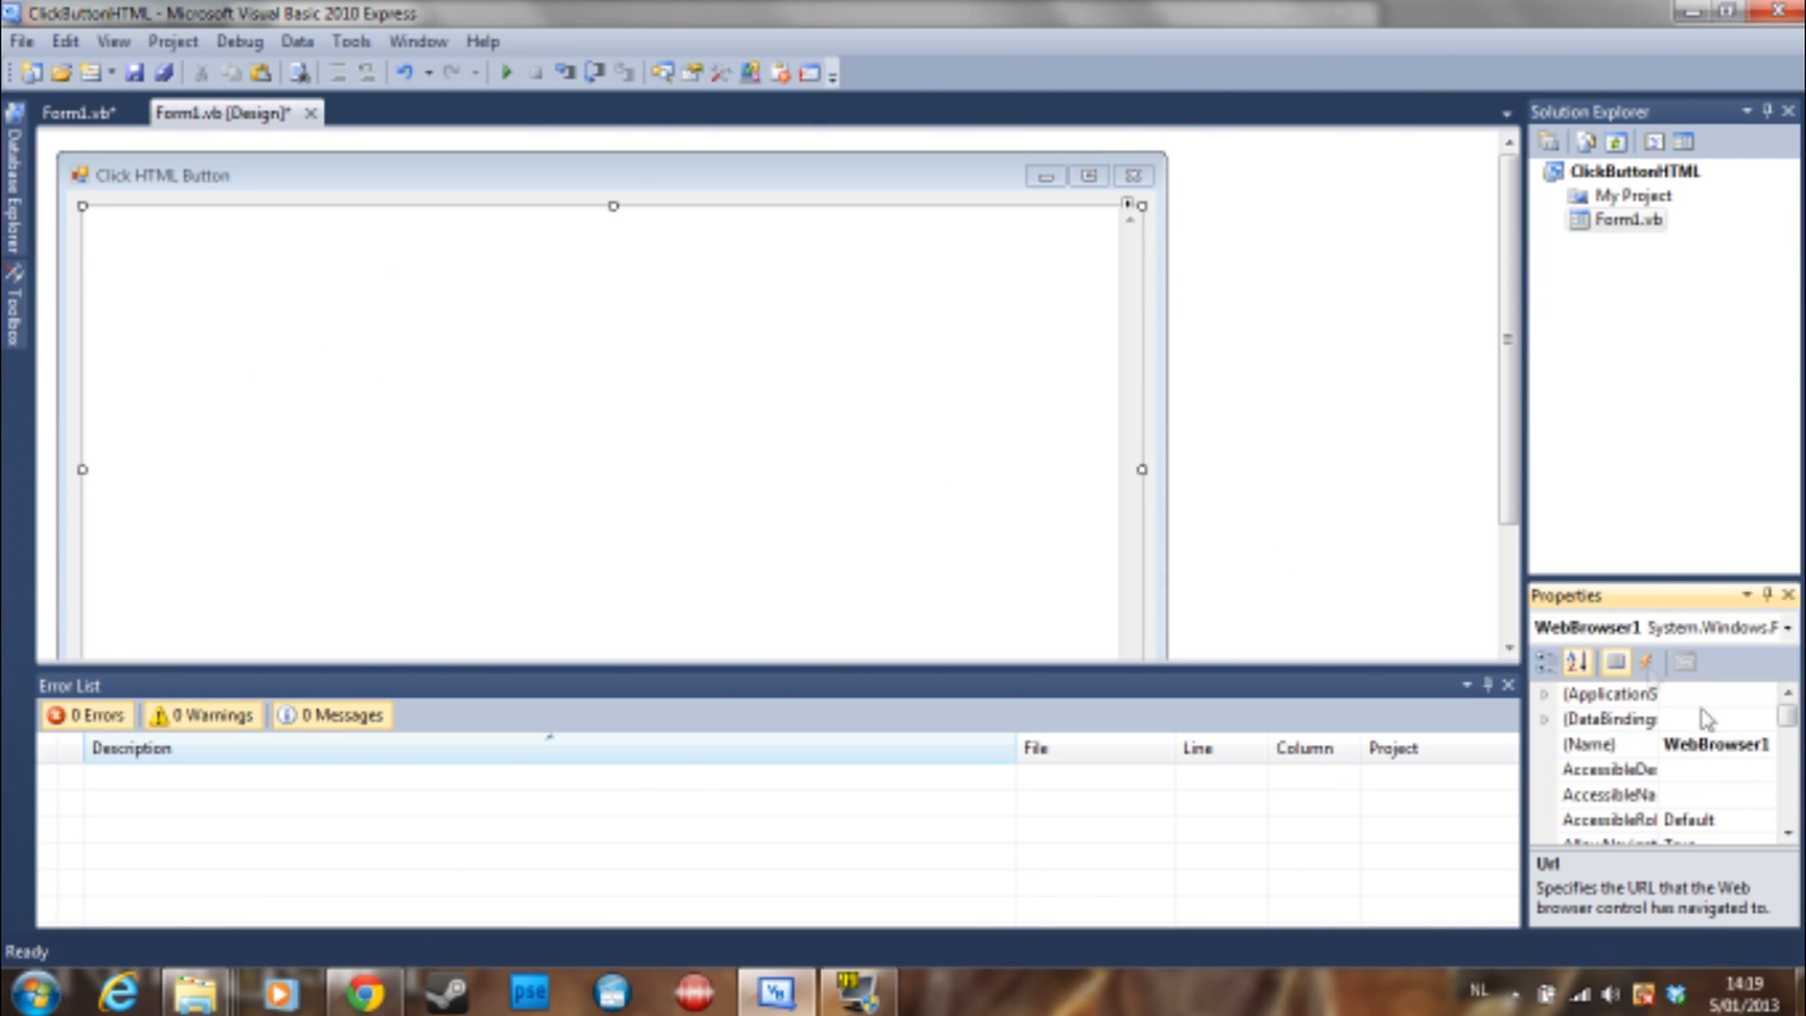
Add a 'Click Like' button beneath the resized WebBrowser on the form.
{"action": "left_click", "coordinate": [1139, 205]}
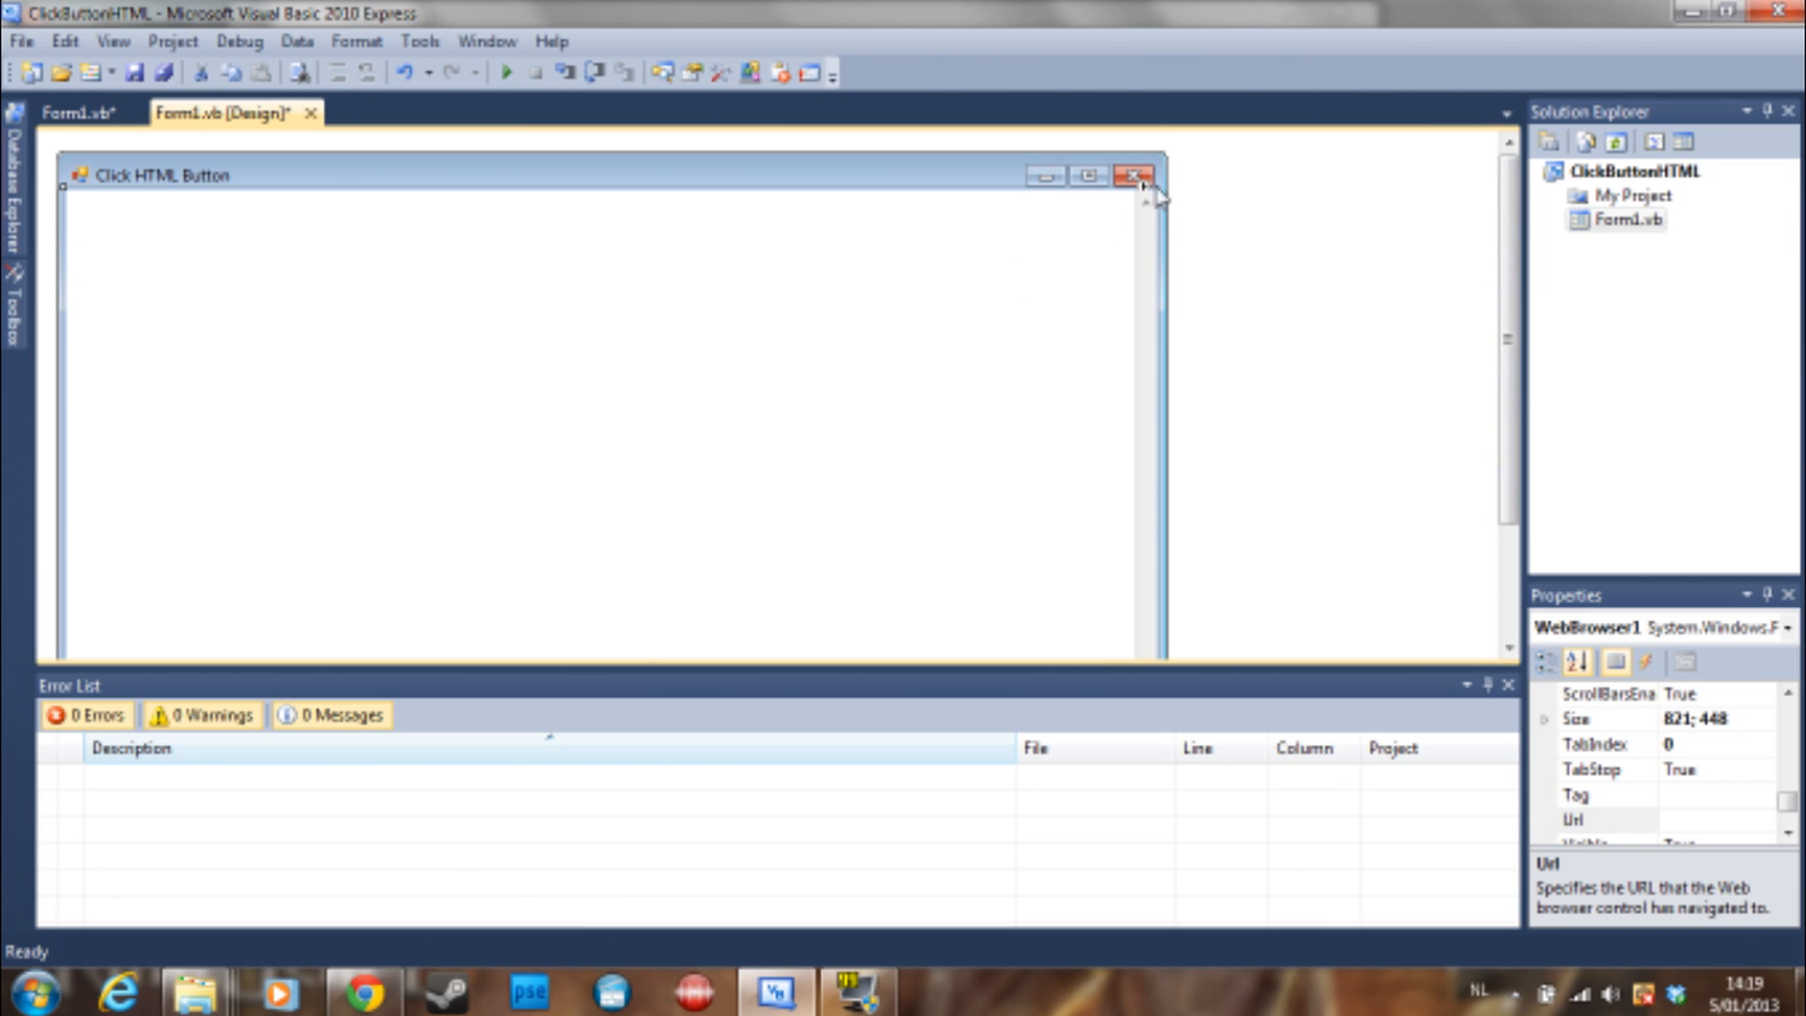
{"action": "left_click", "coordinate": [1142, 181]}
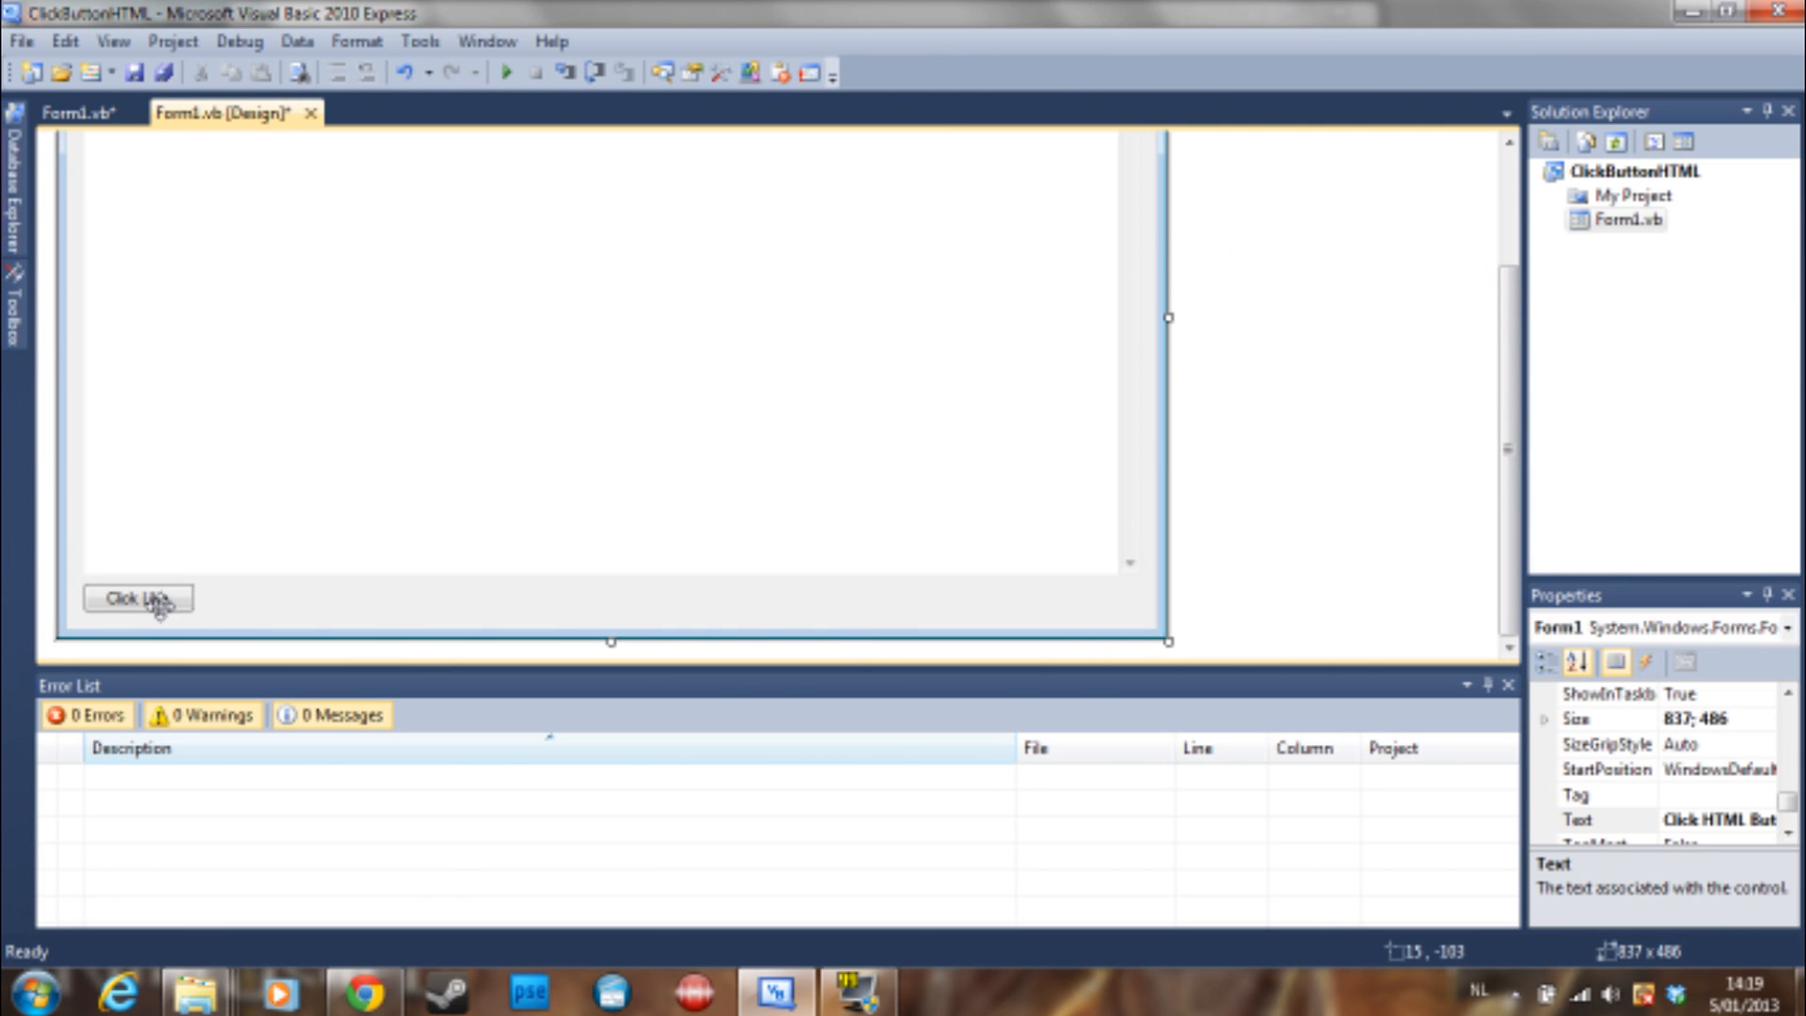
{"action": "mouse_move", "coordinate": [158, 625]}
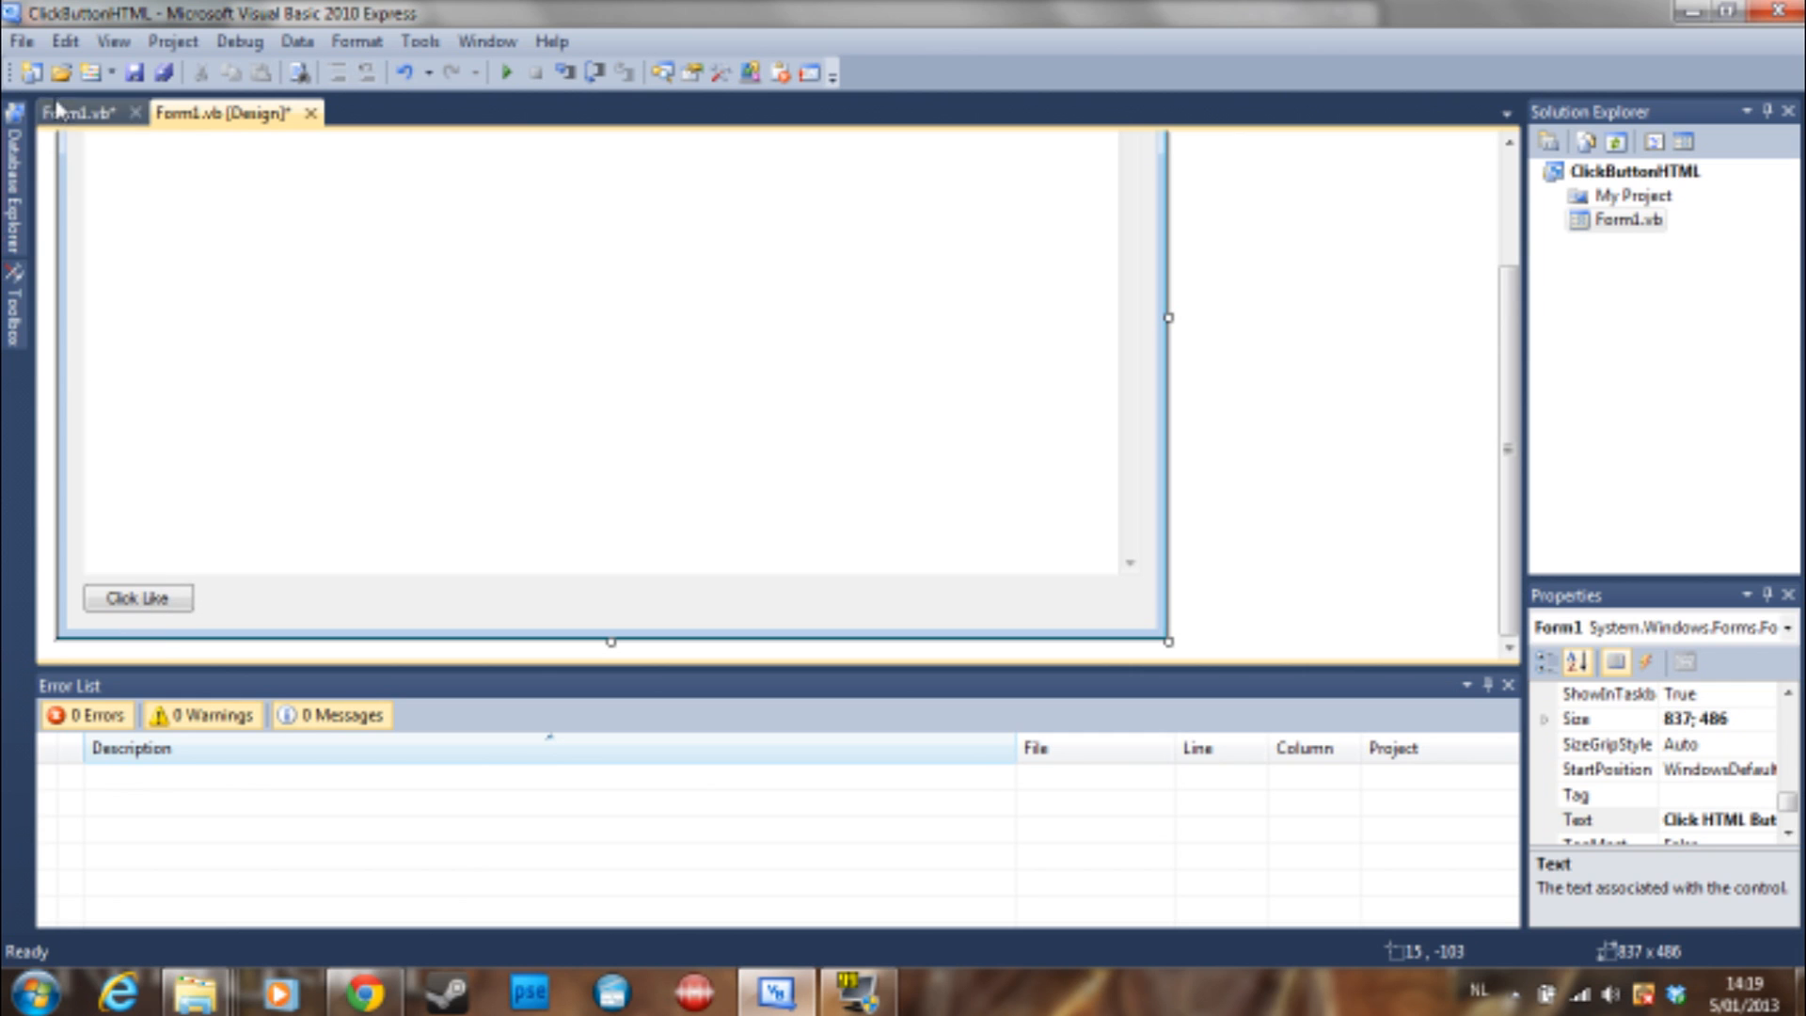
Switch to Chrome showing the YouTube video with the Like button inspected.
{"action": "left_click", "coordinate": [81, 111]}
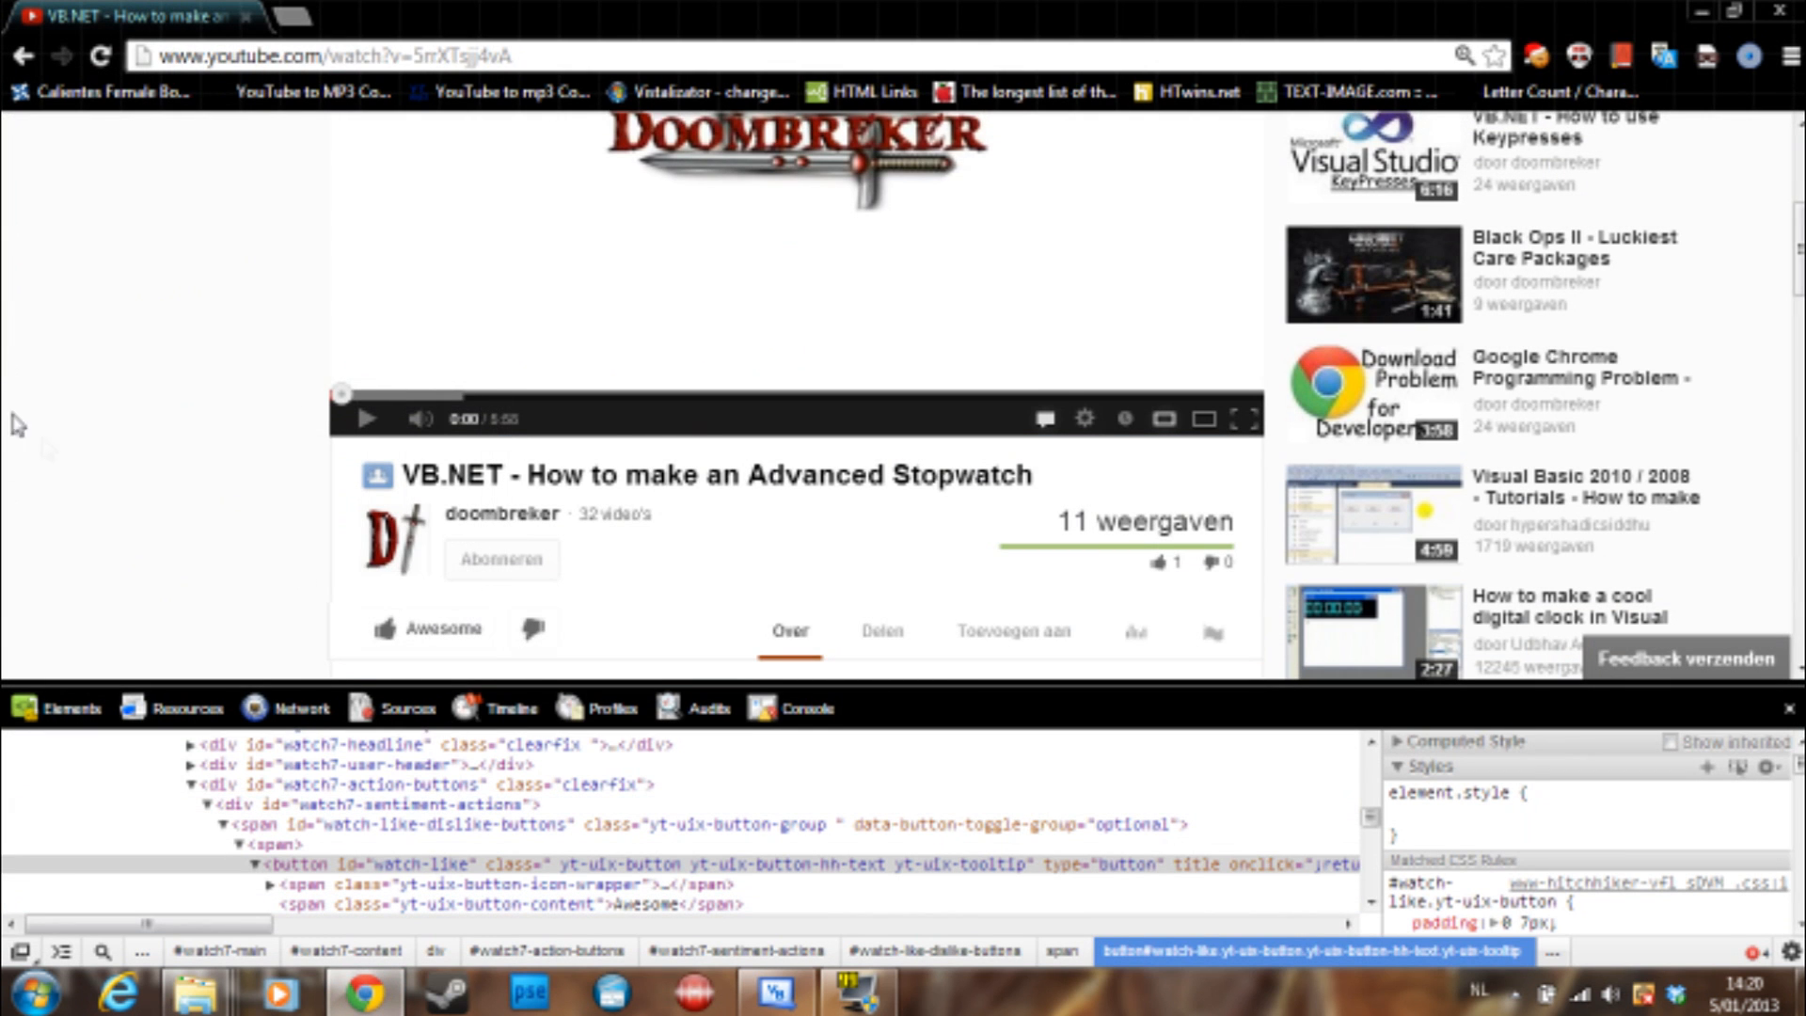
Scroll the YouTube page down to the video's publish date and description.
{"action": "scroll", "scroll_direction": "down", "scroll_amount": 3}
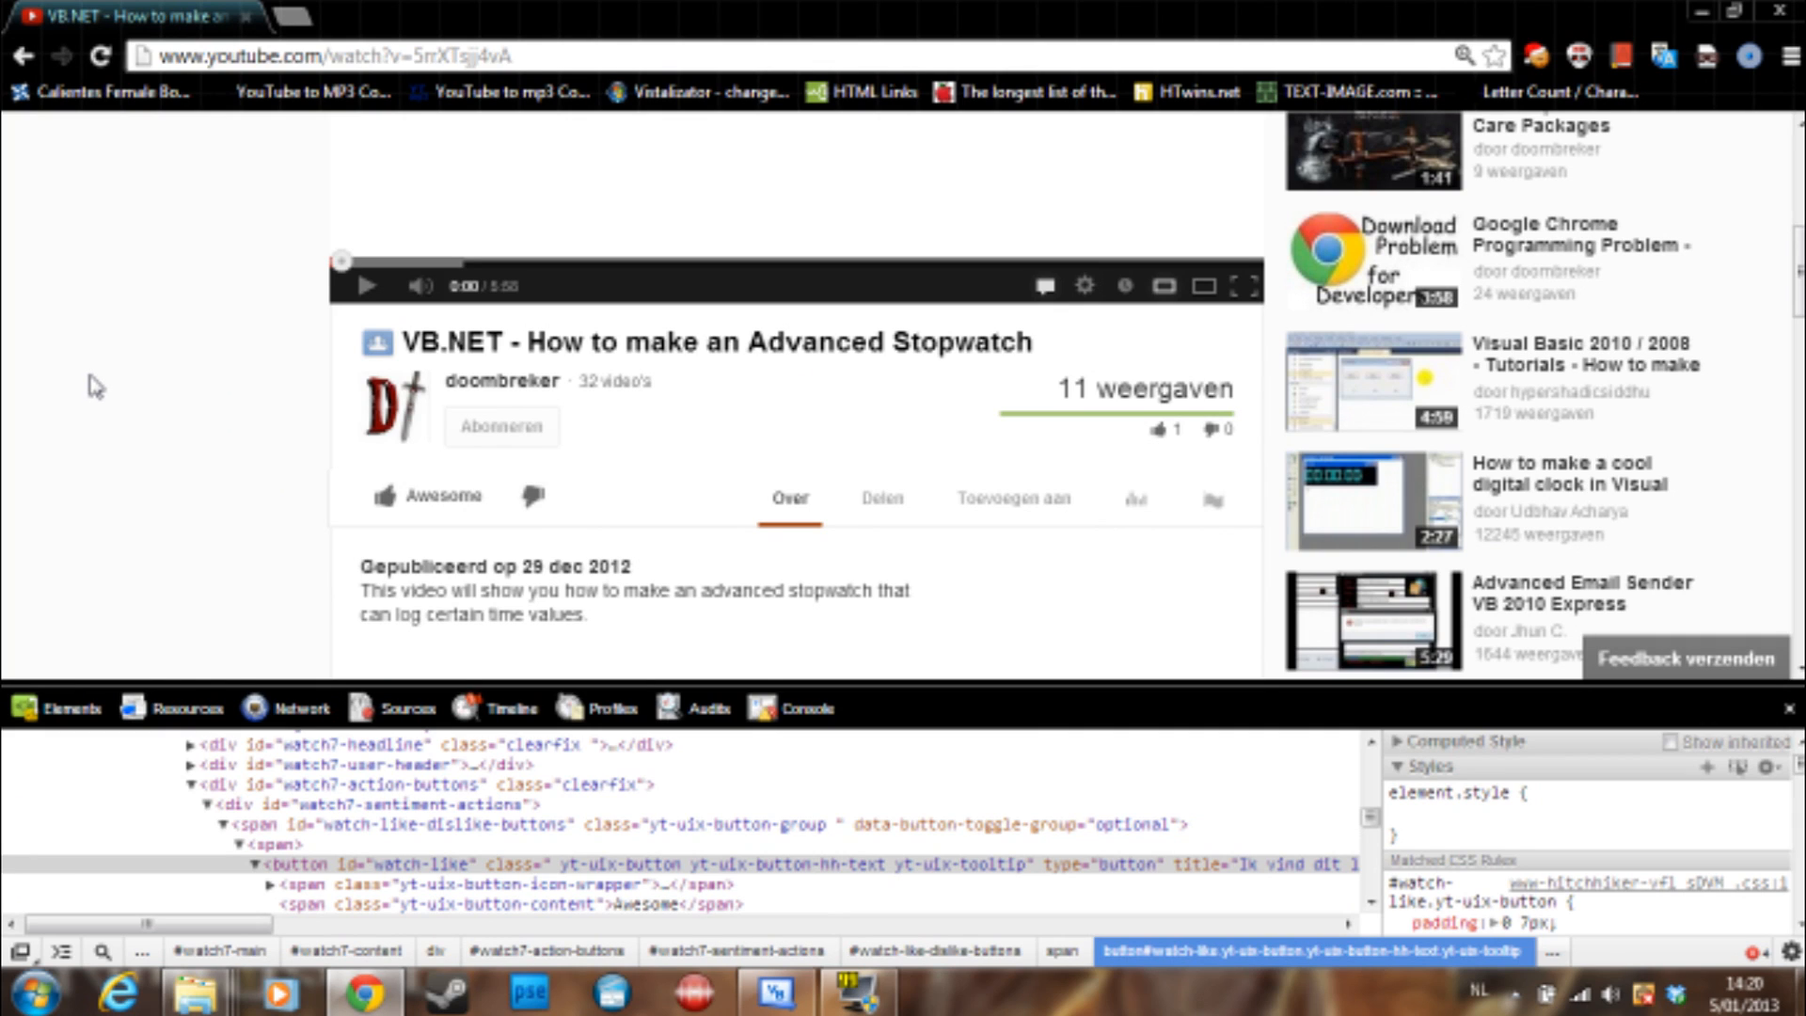
{"action": "mouse_move", "coordinate": [94, 336]}
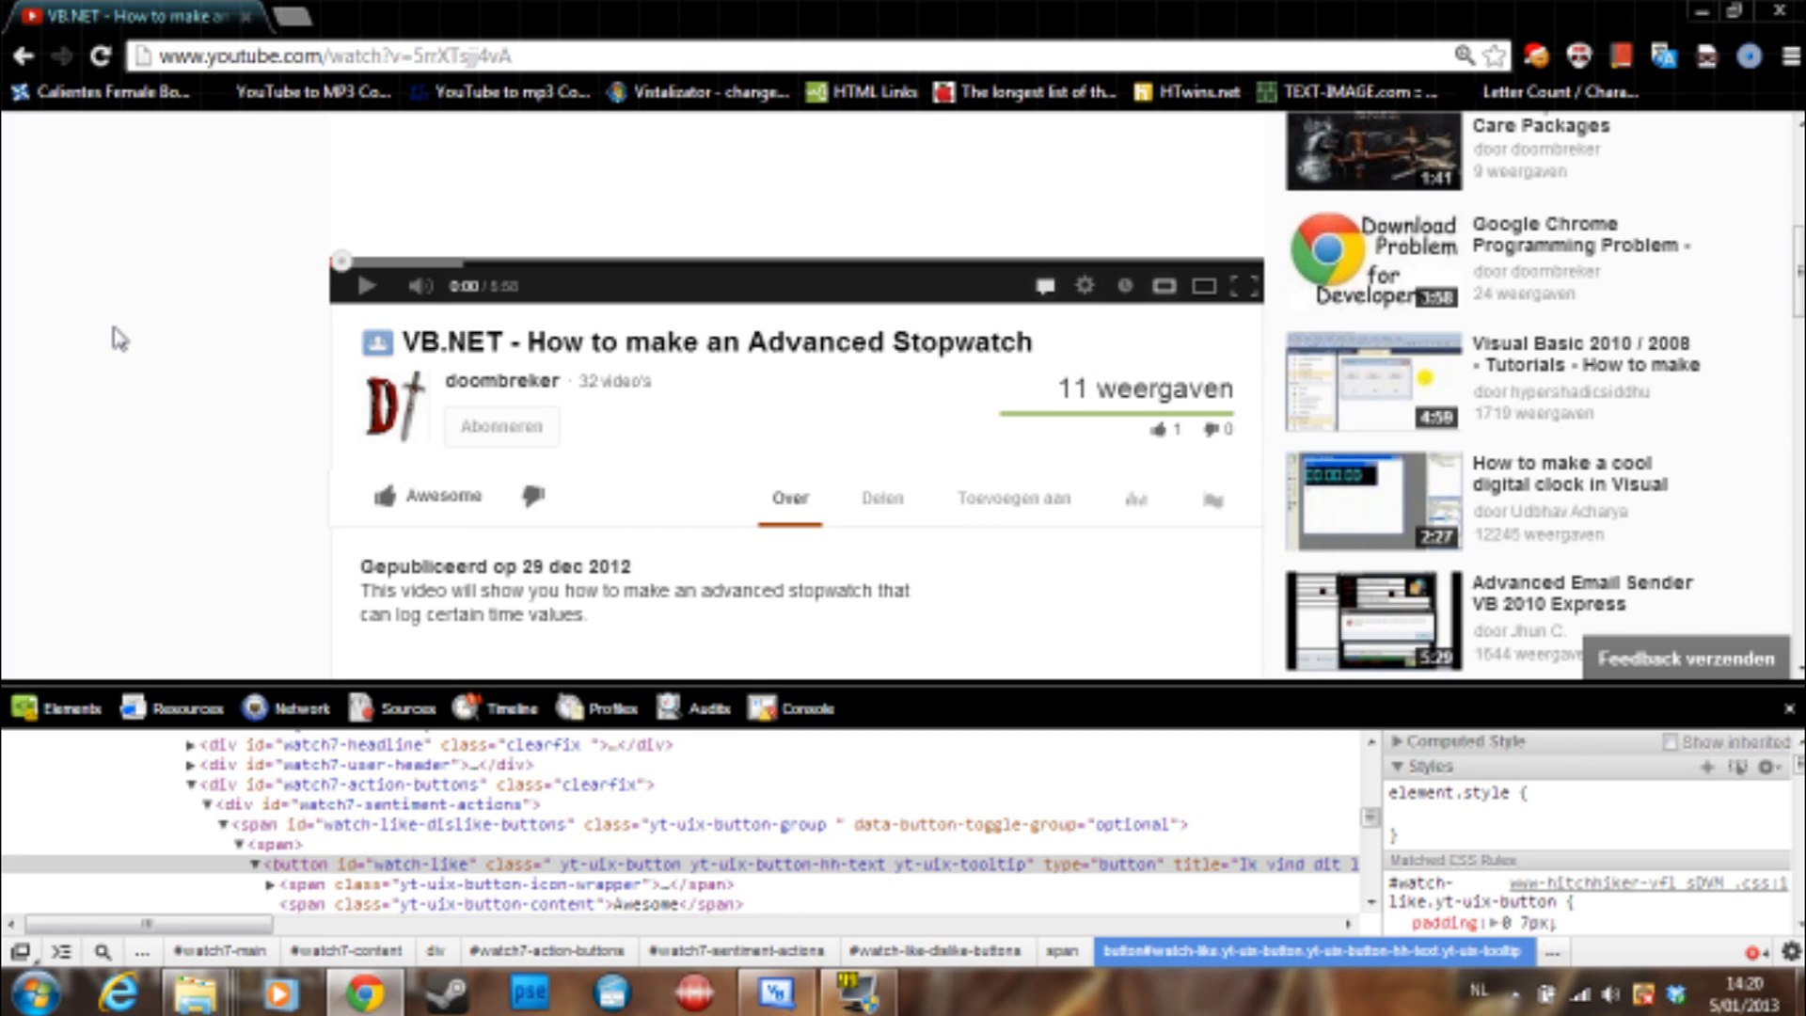
{"action": "mouse_move", "coordinate": [239, 431]}
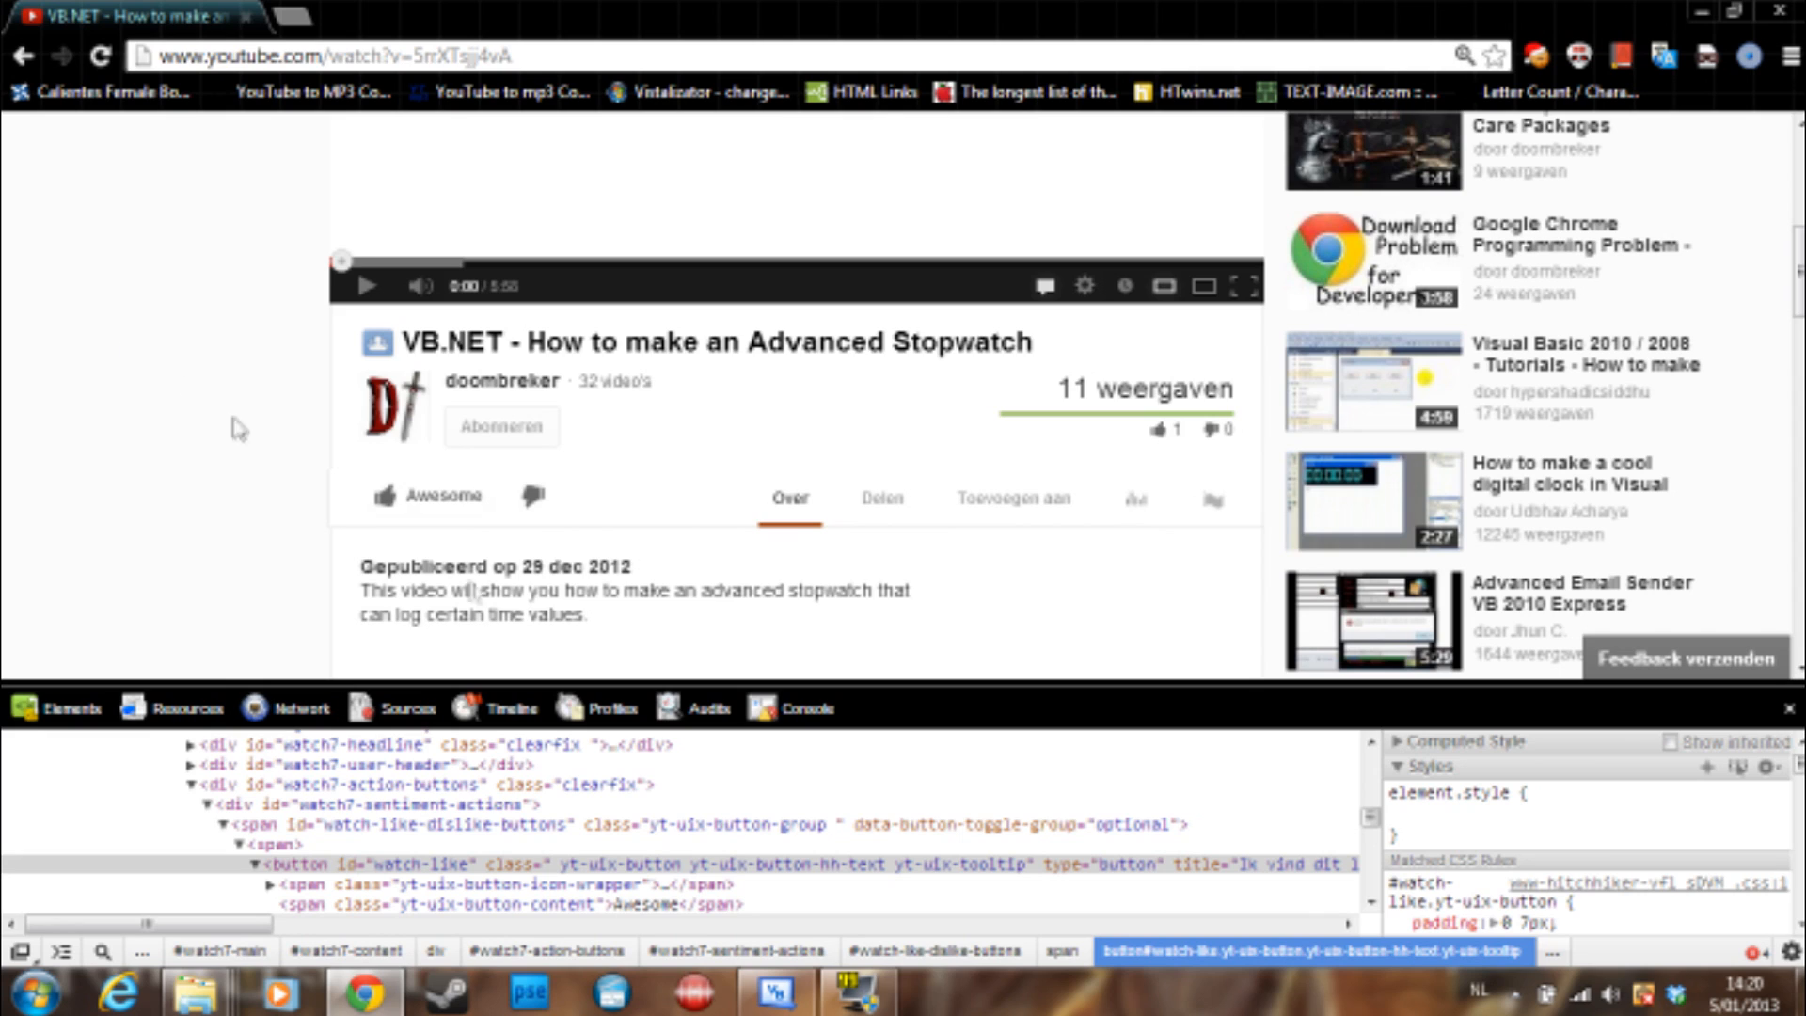
{"action": "mouse_move", "coordinate": [454, 495]}
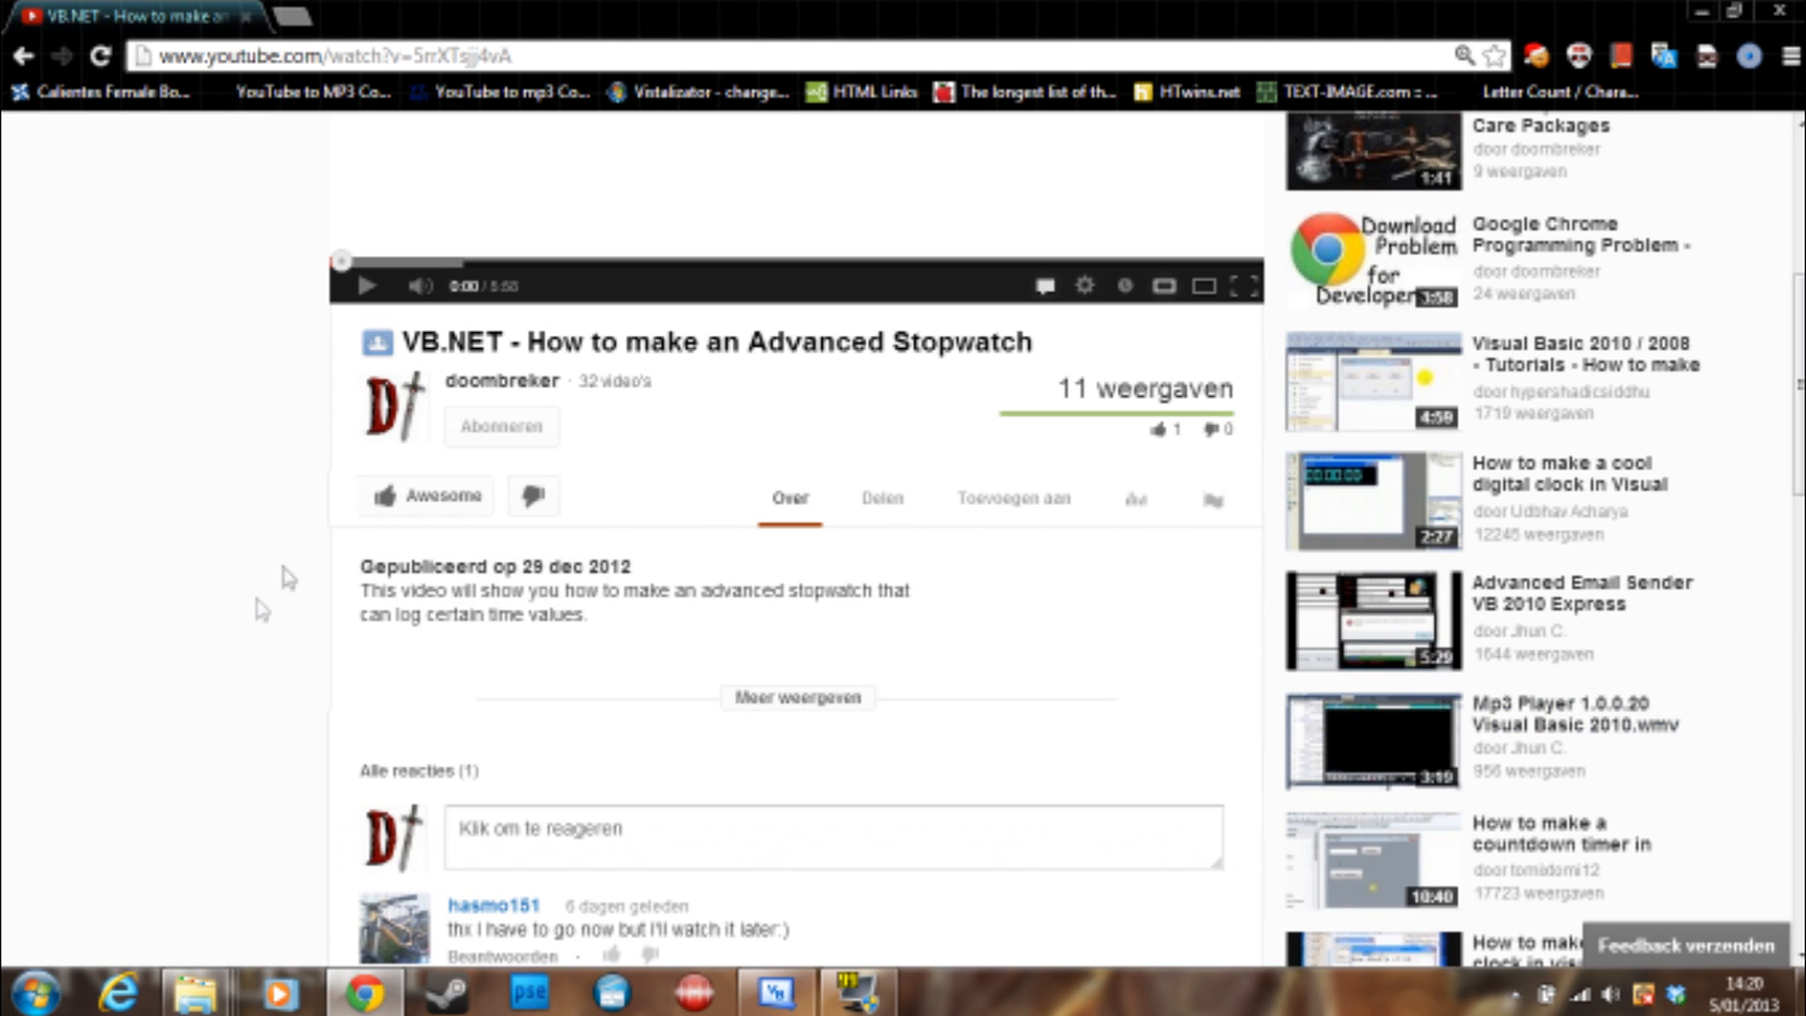
{"action": "mouse_move", "coordinate": [453, 494]}
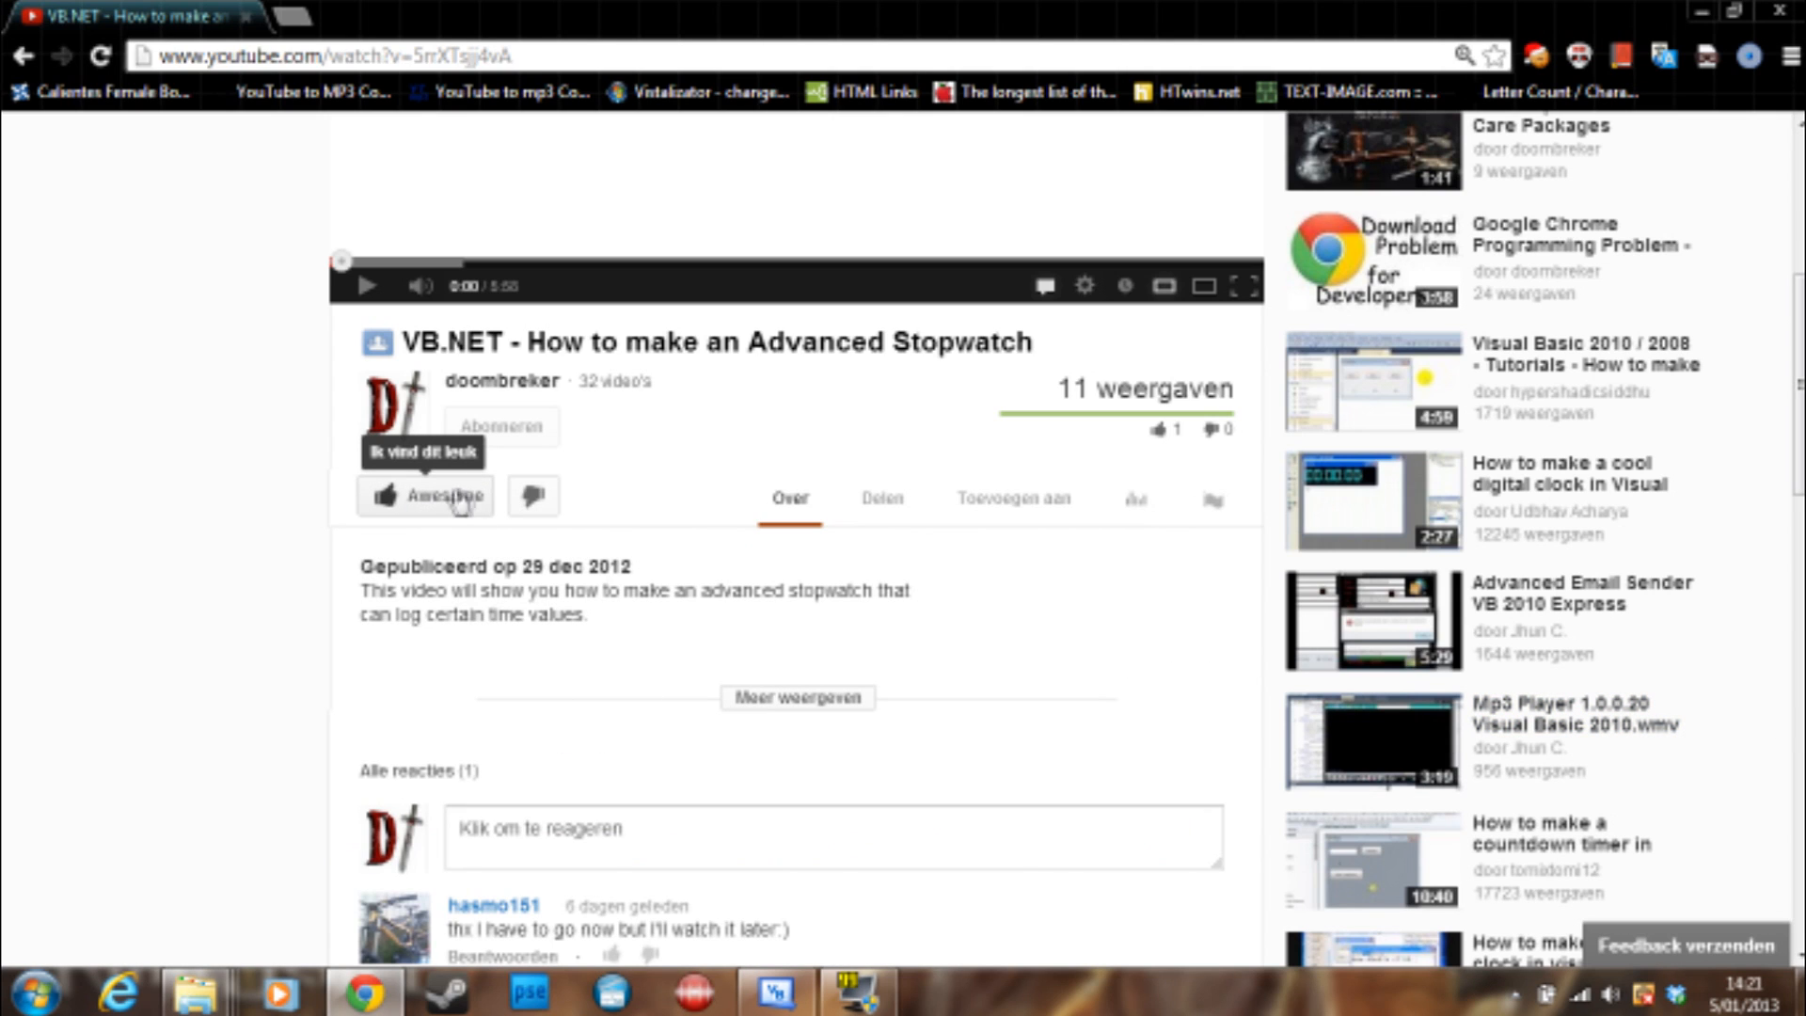
Inspect the Like button's HTML element, id 'watch-like', in the developer tools.
{"action": "right_click", "coordinate": [461, 495]}
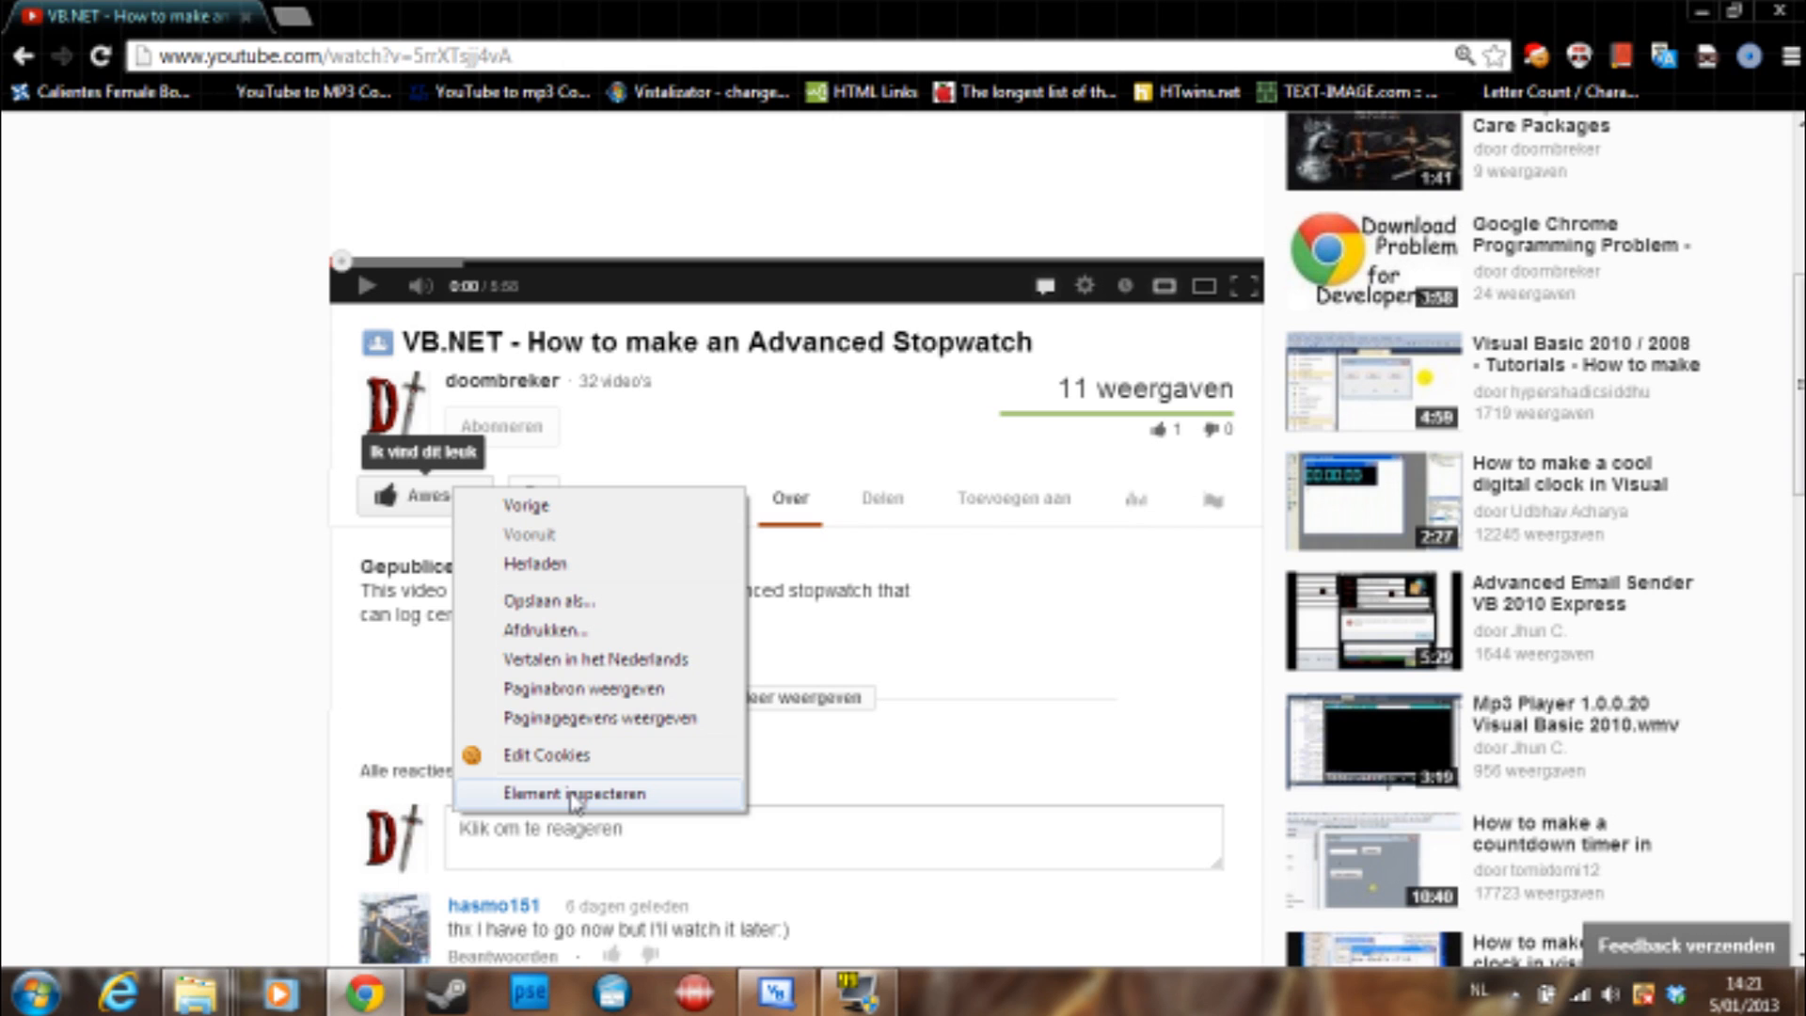
{"action": "mouse_move", "coordinate": [590, 807]}
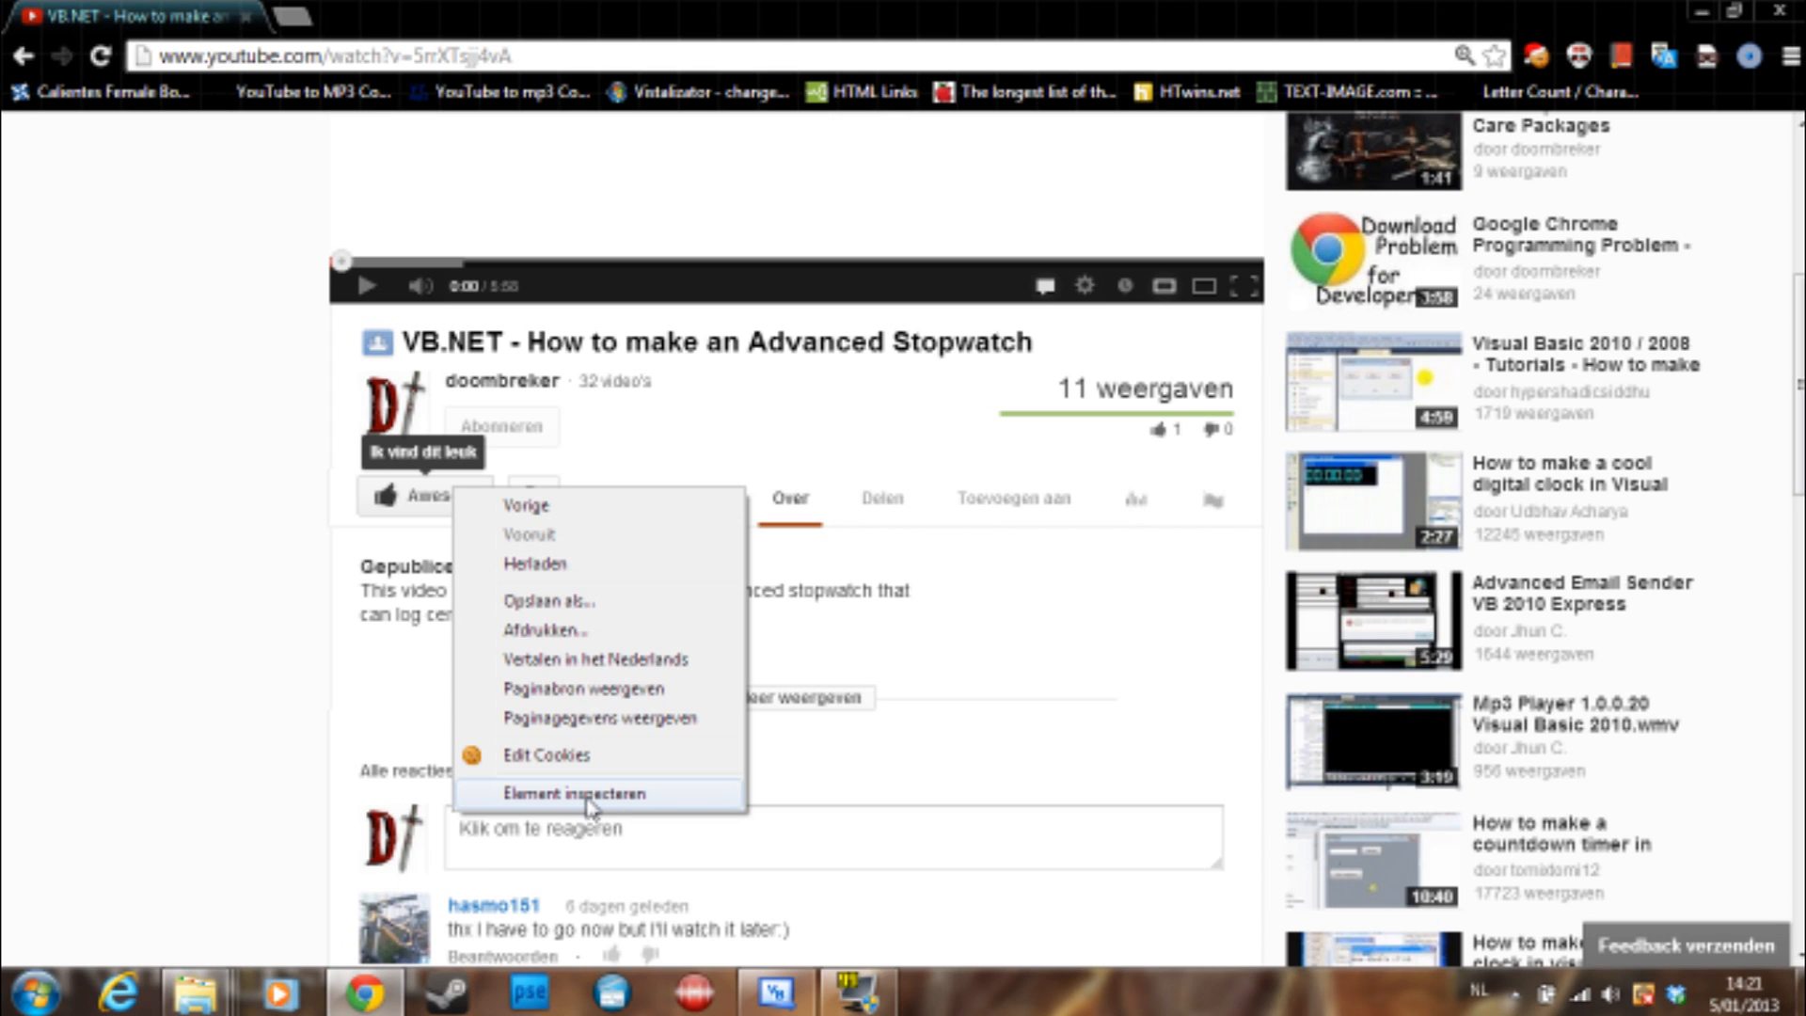
{"action": "left_click", "coordinate": [577, 793]}
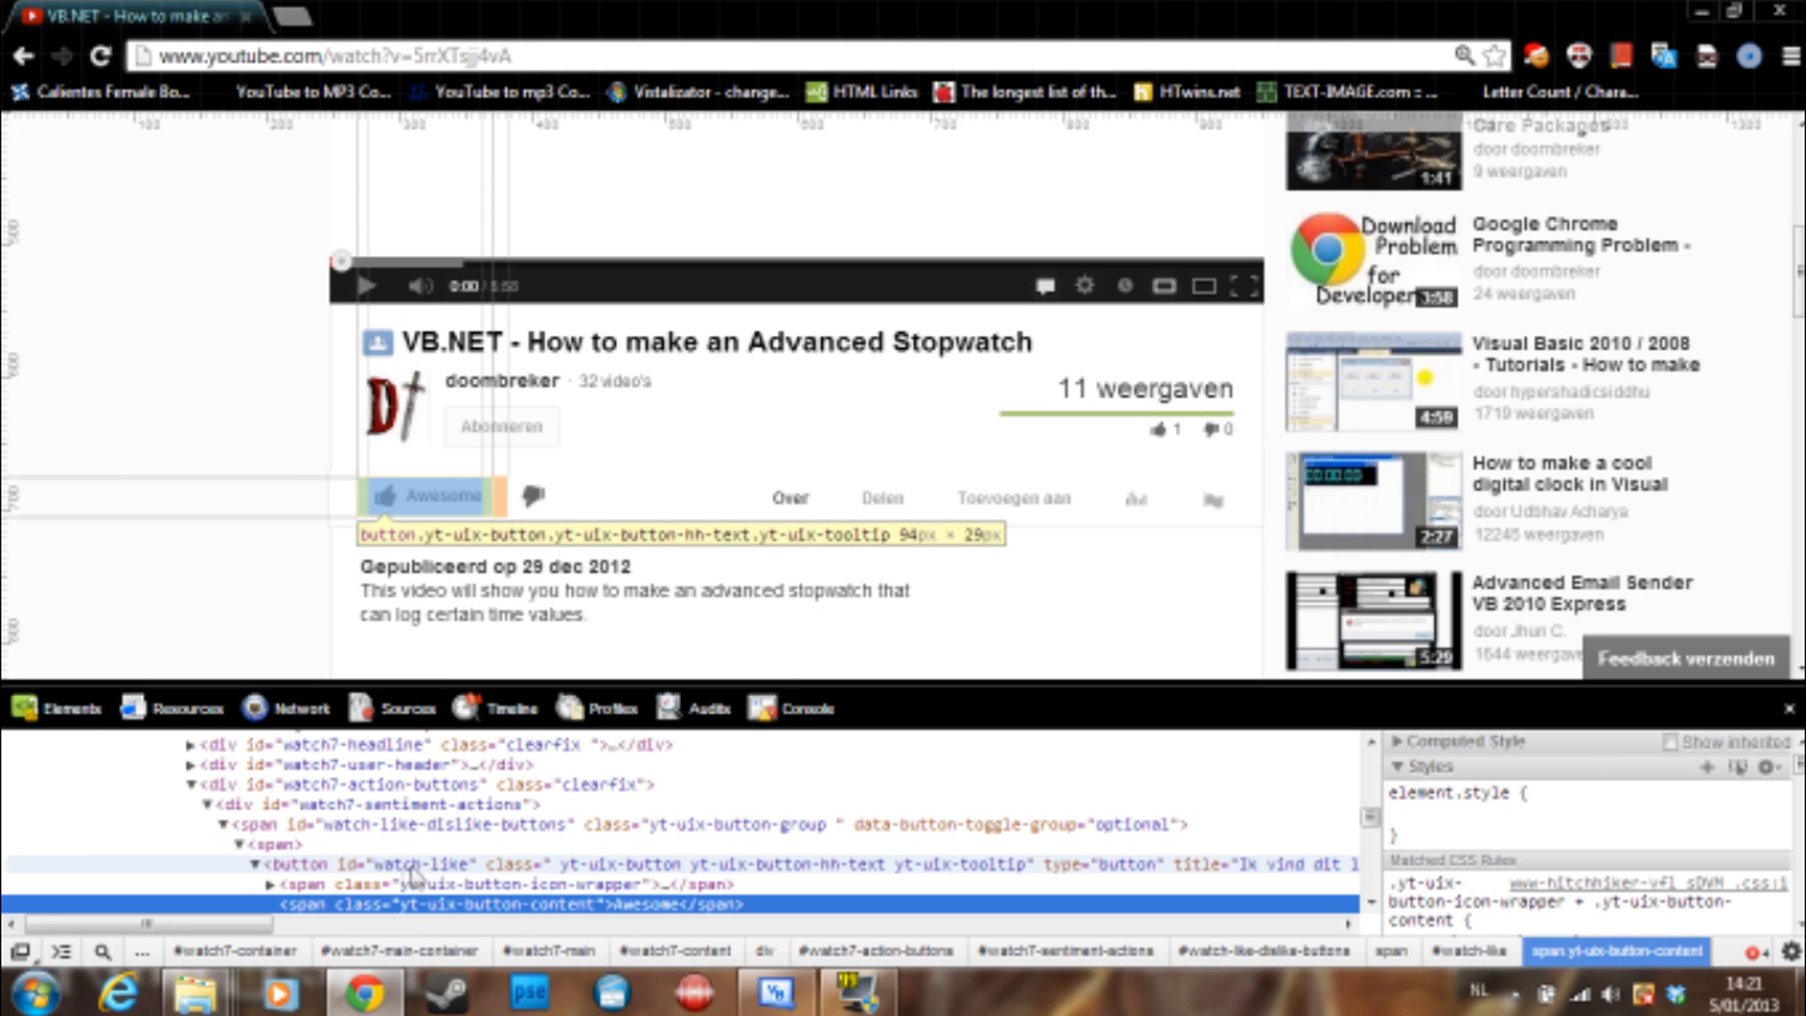
{"action": "mouse_move", "coordinate": [416, 875]}
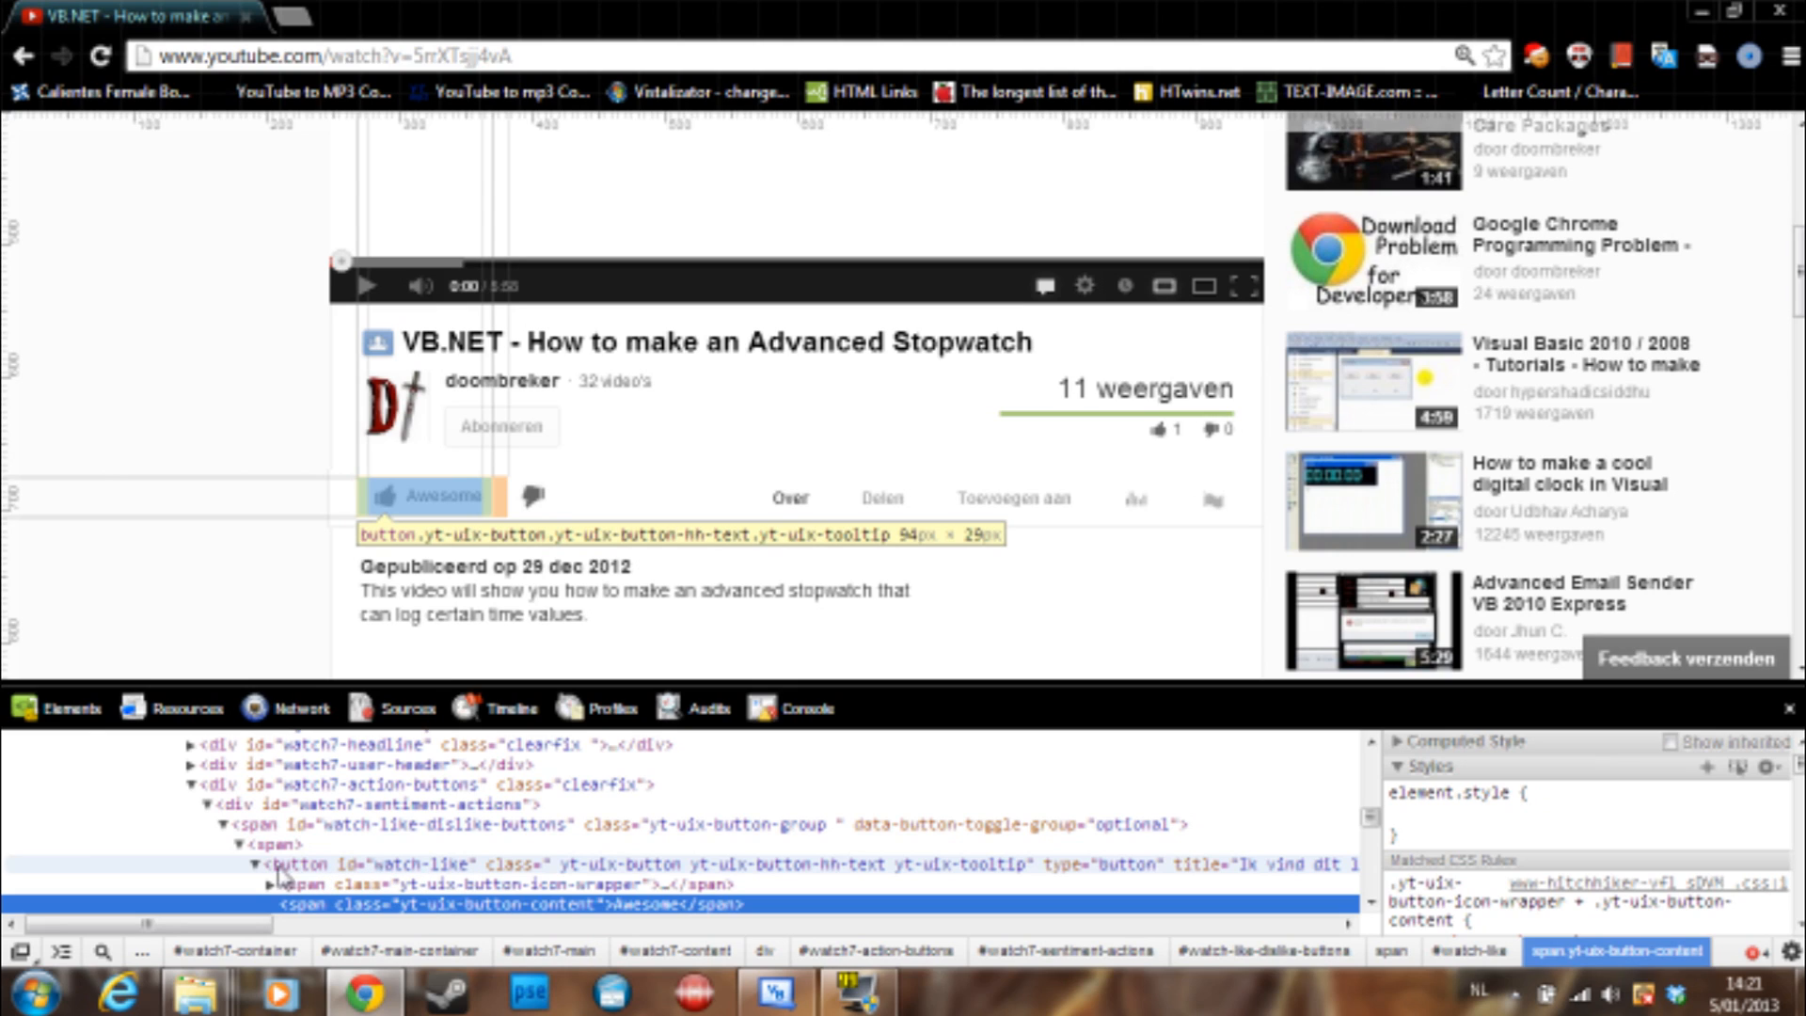
{"action": "mouse_move", "coordinate": [333, 877]}
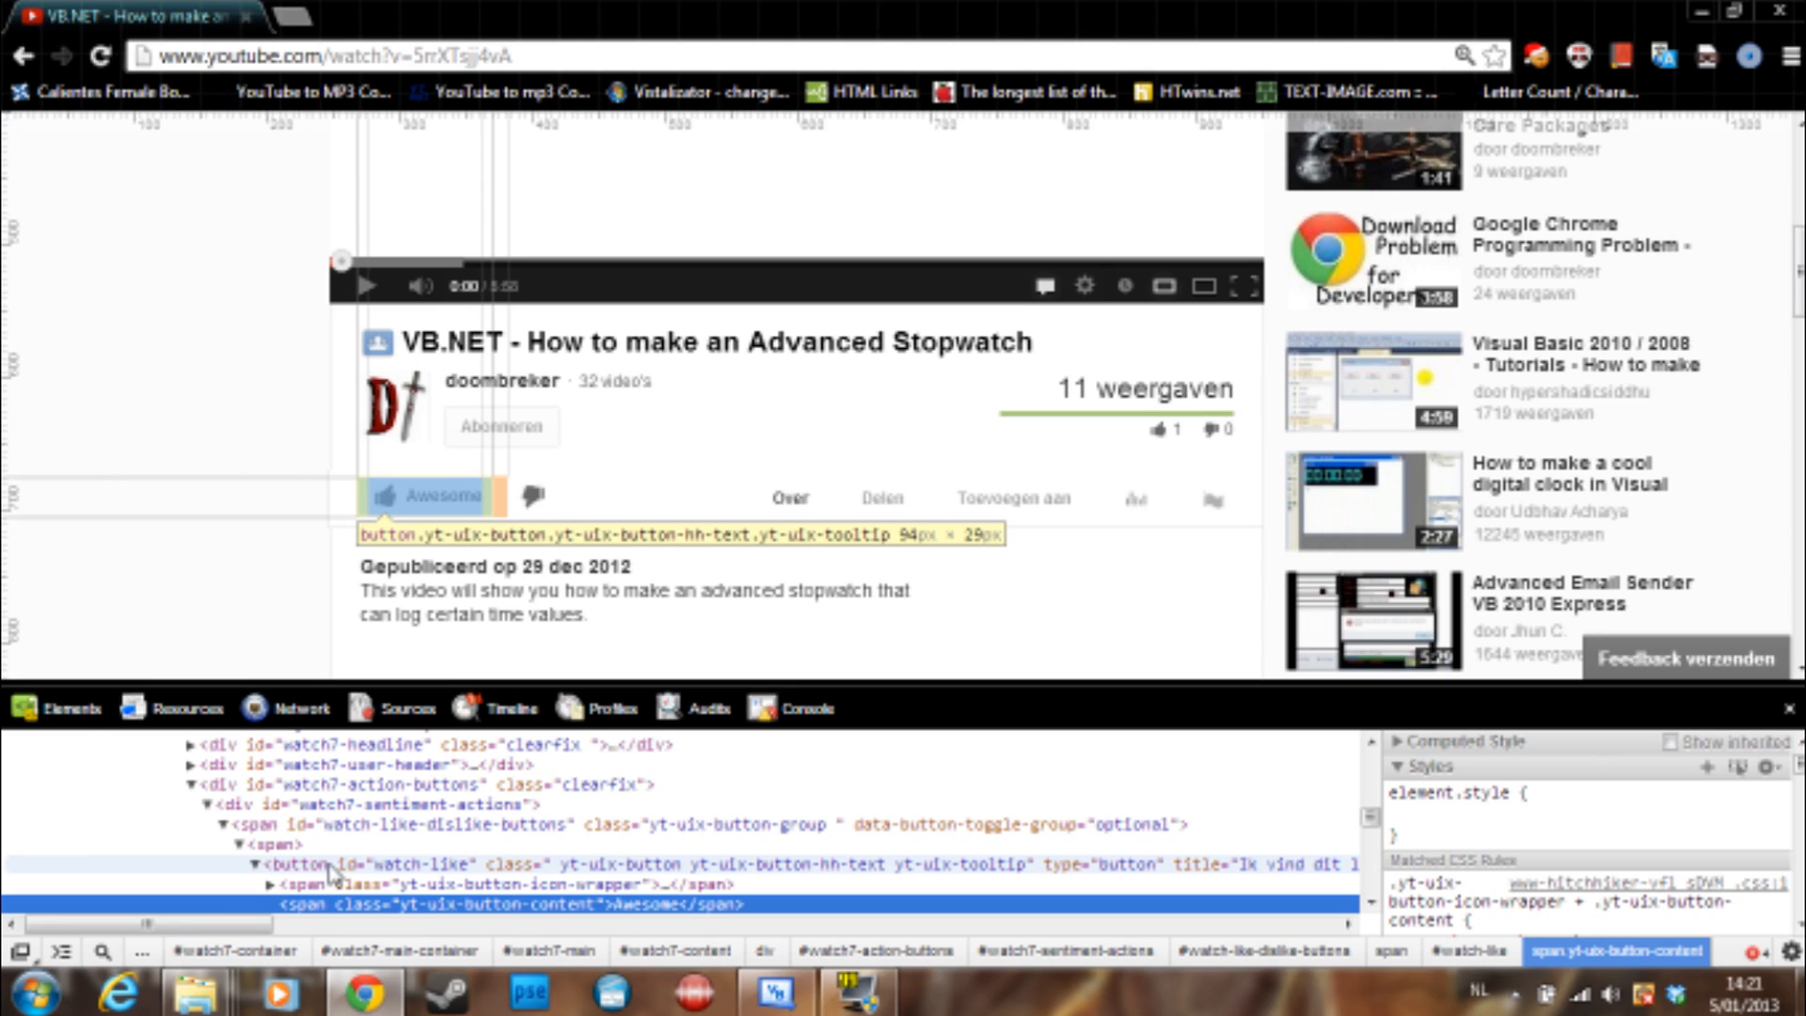
{"action": "mouse_move", "coordinate": [382, 875]}
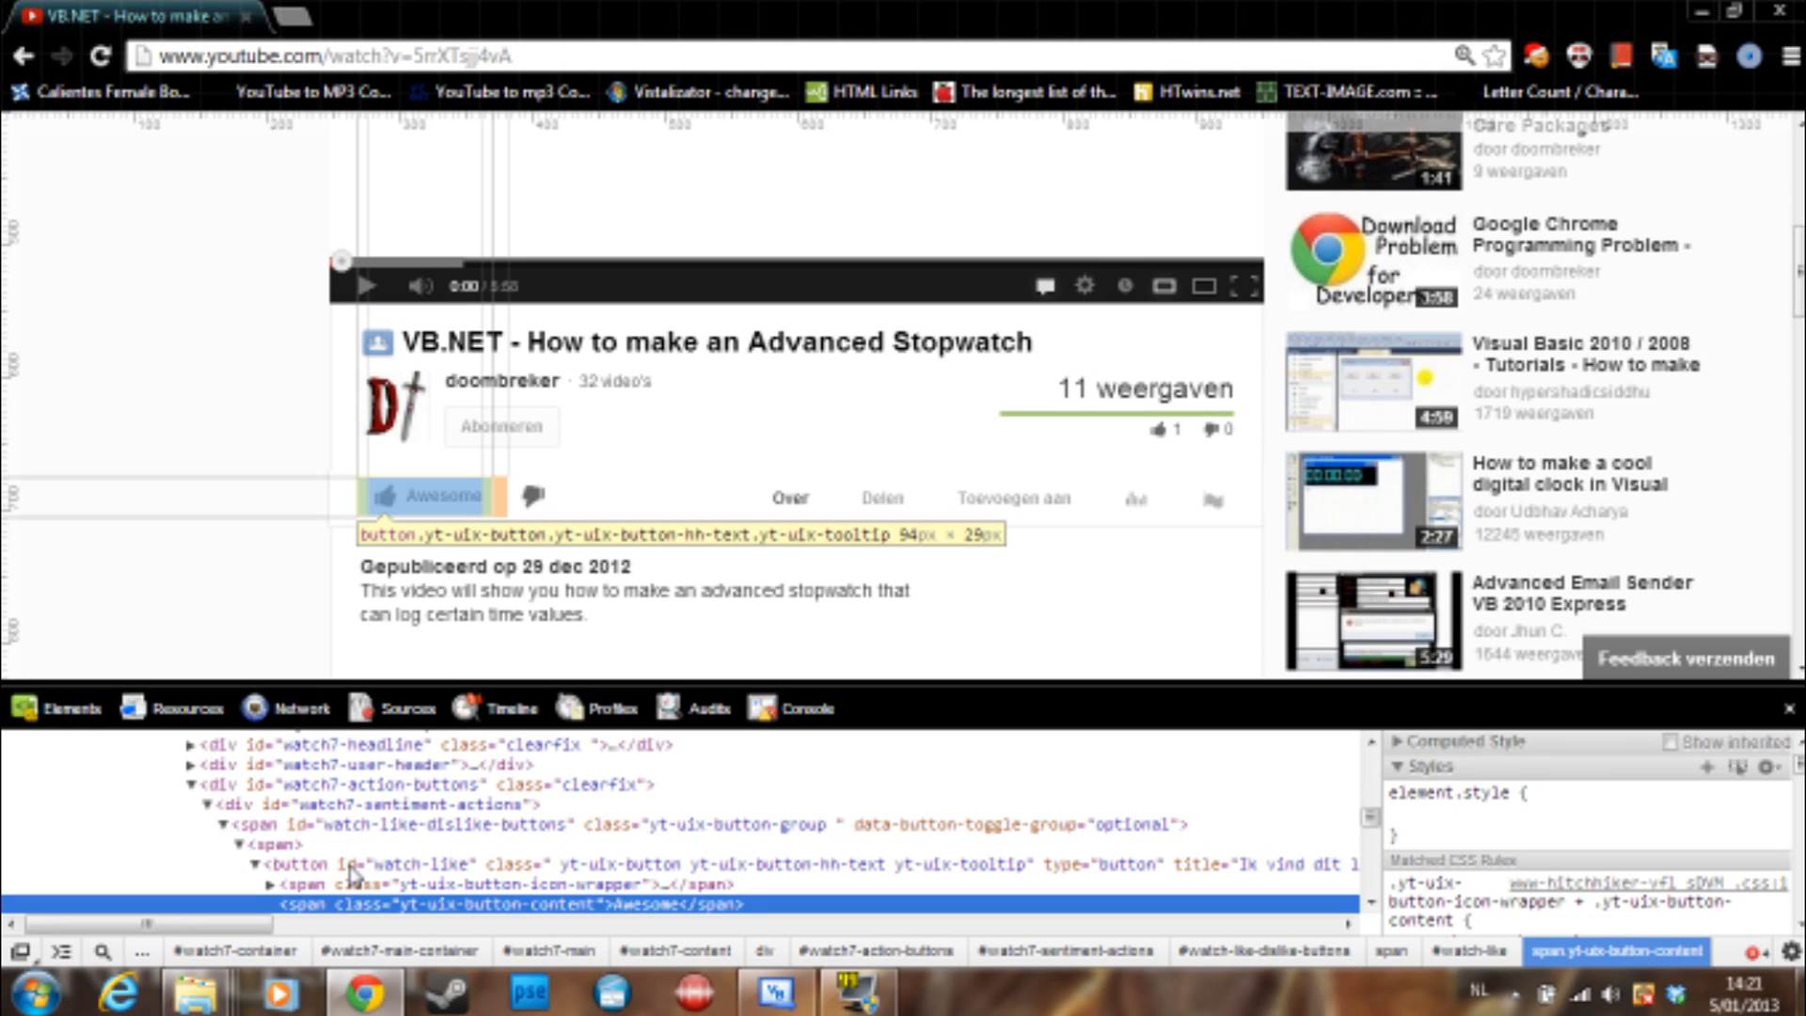
{"action": "mouse_move", "coordinate": [452, 879]}
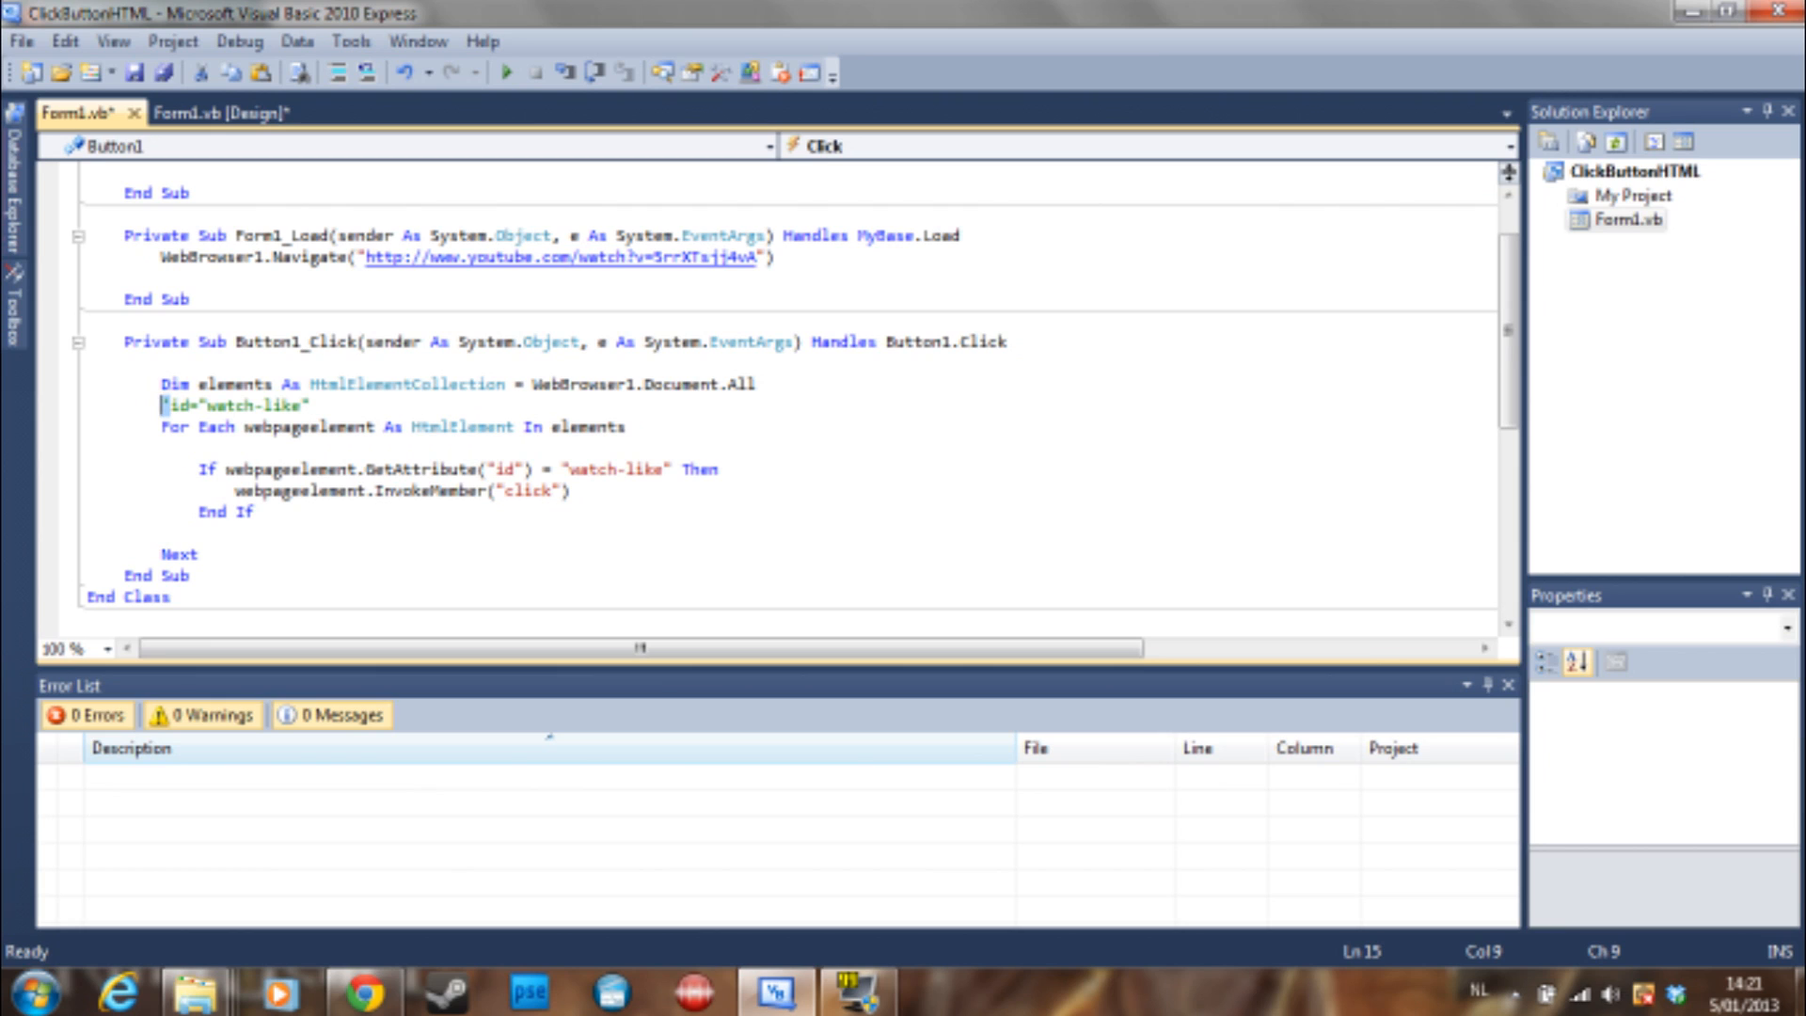
Comment out the id="watch-like" line with an apostrophe and review the elements declaration.
{"action": "type", "text": "'"}
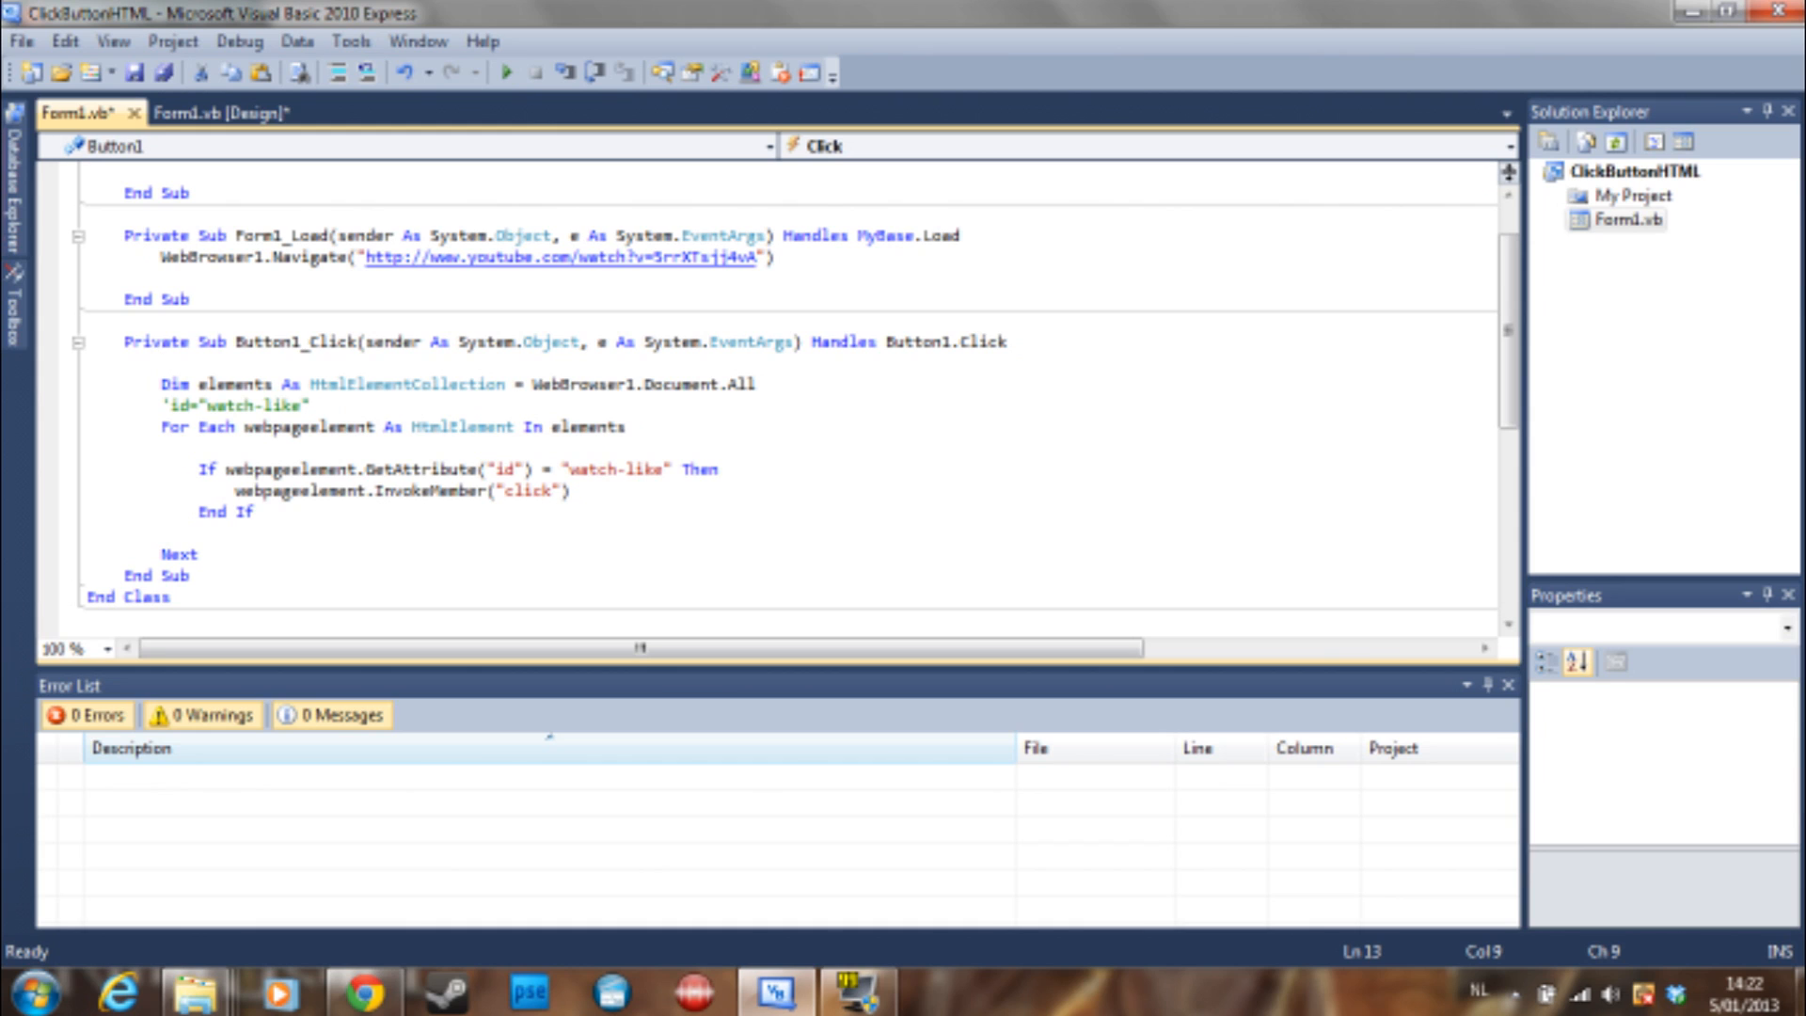
{"action": "double_click", "coordinate": [233, 384]}
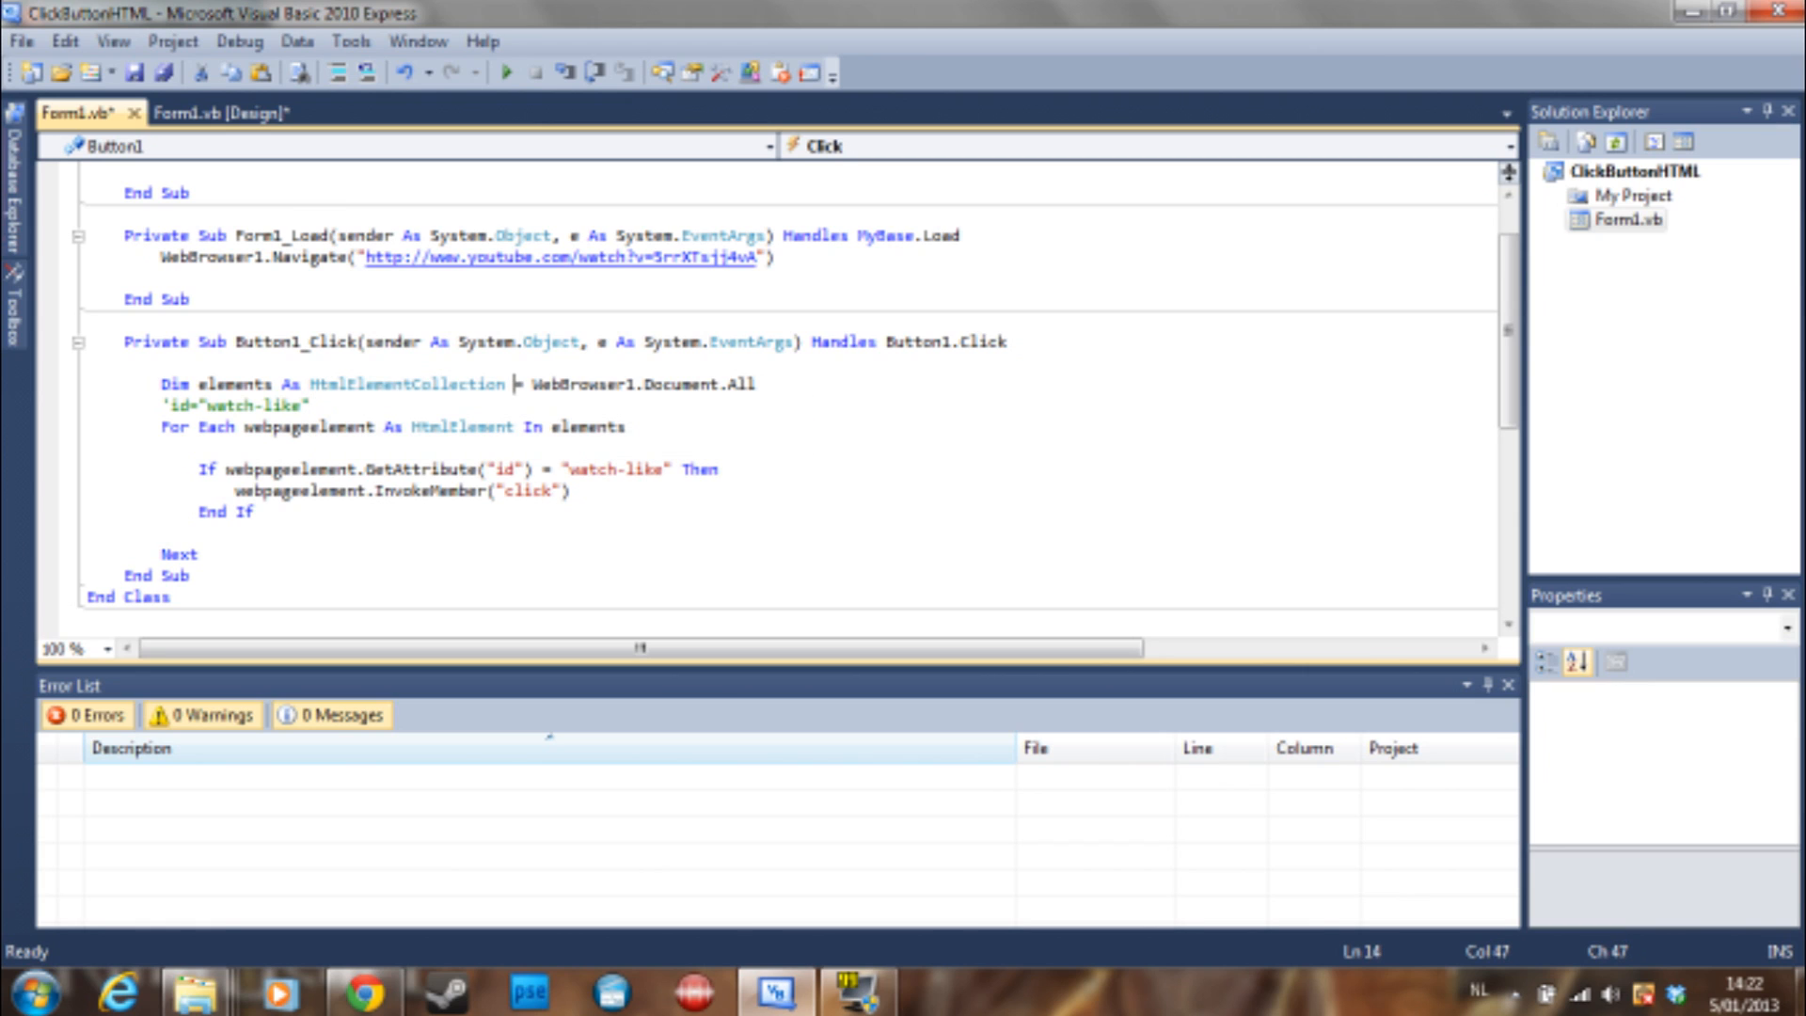
{"action": "double_click", "coordinate": [587, 384]}
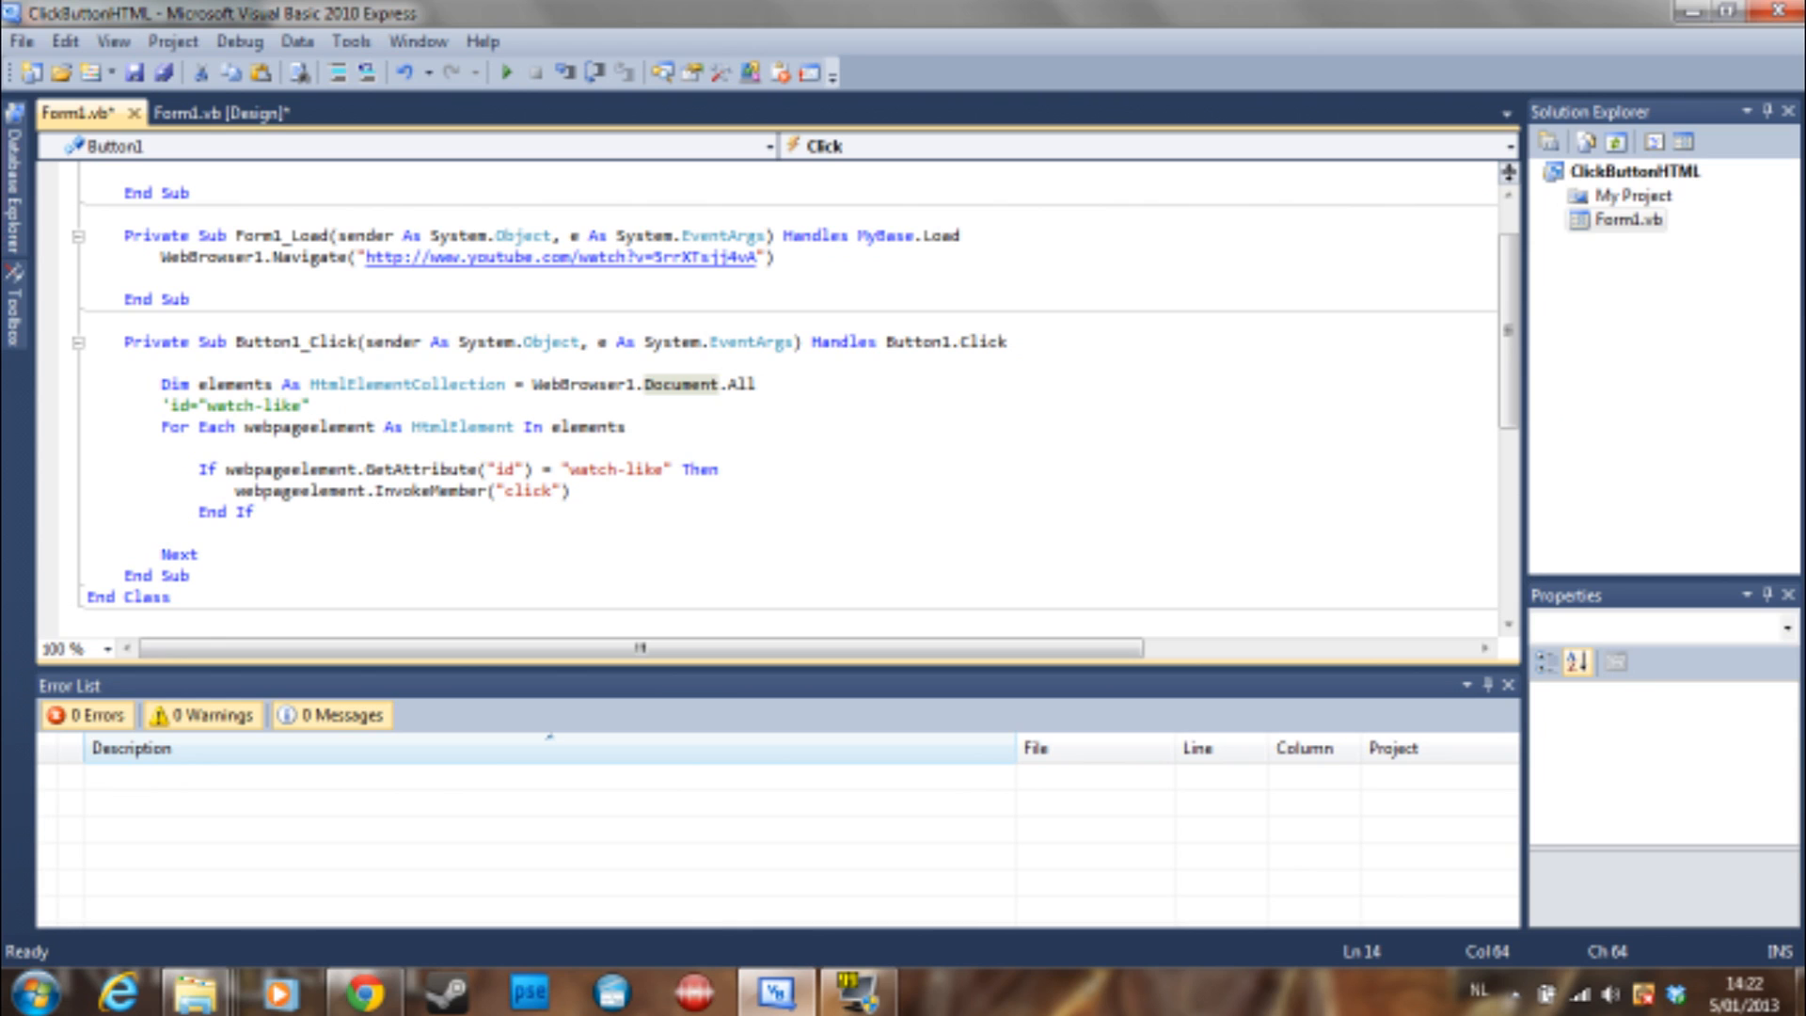
{"action": "left_click", "coordinate": [719, 384]}
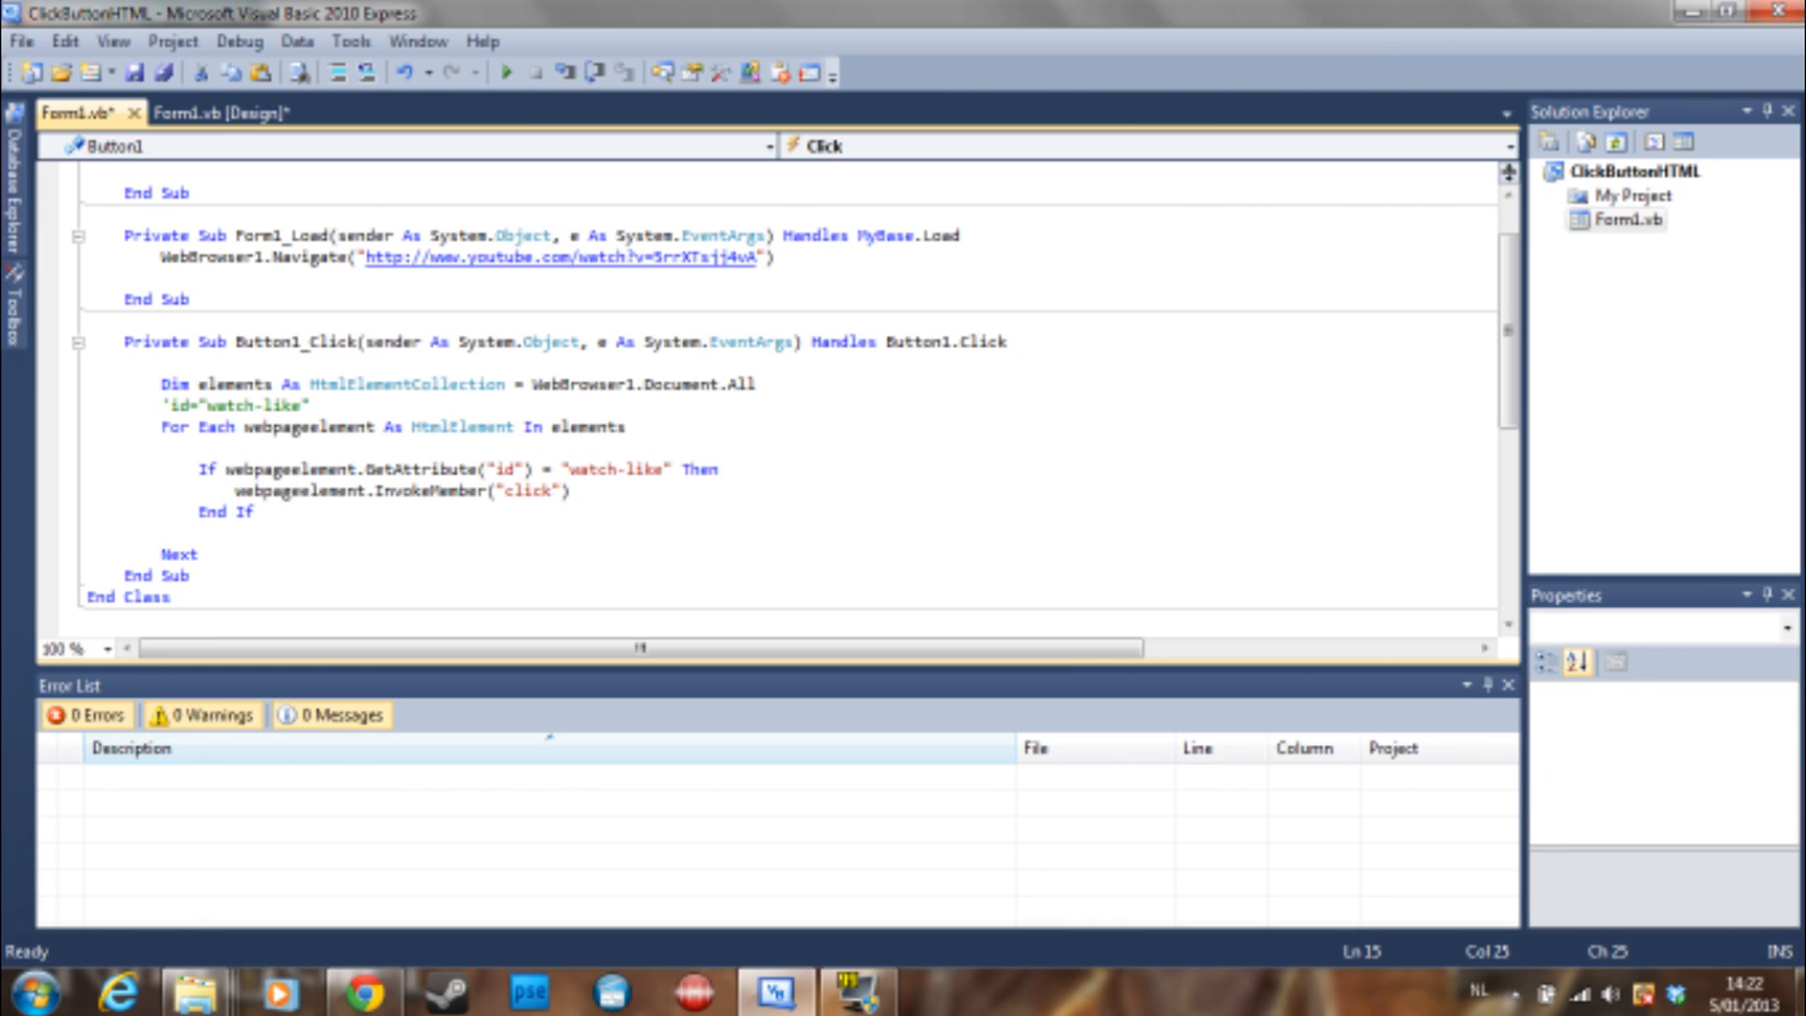
{"action": "double_click", "coordinate": [179, 554]}
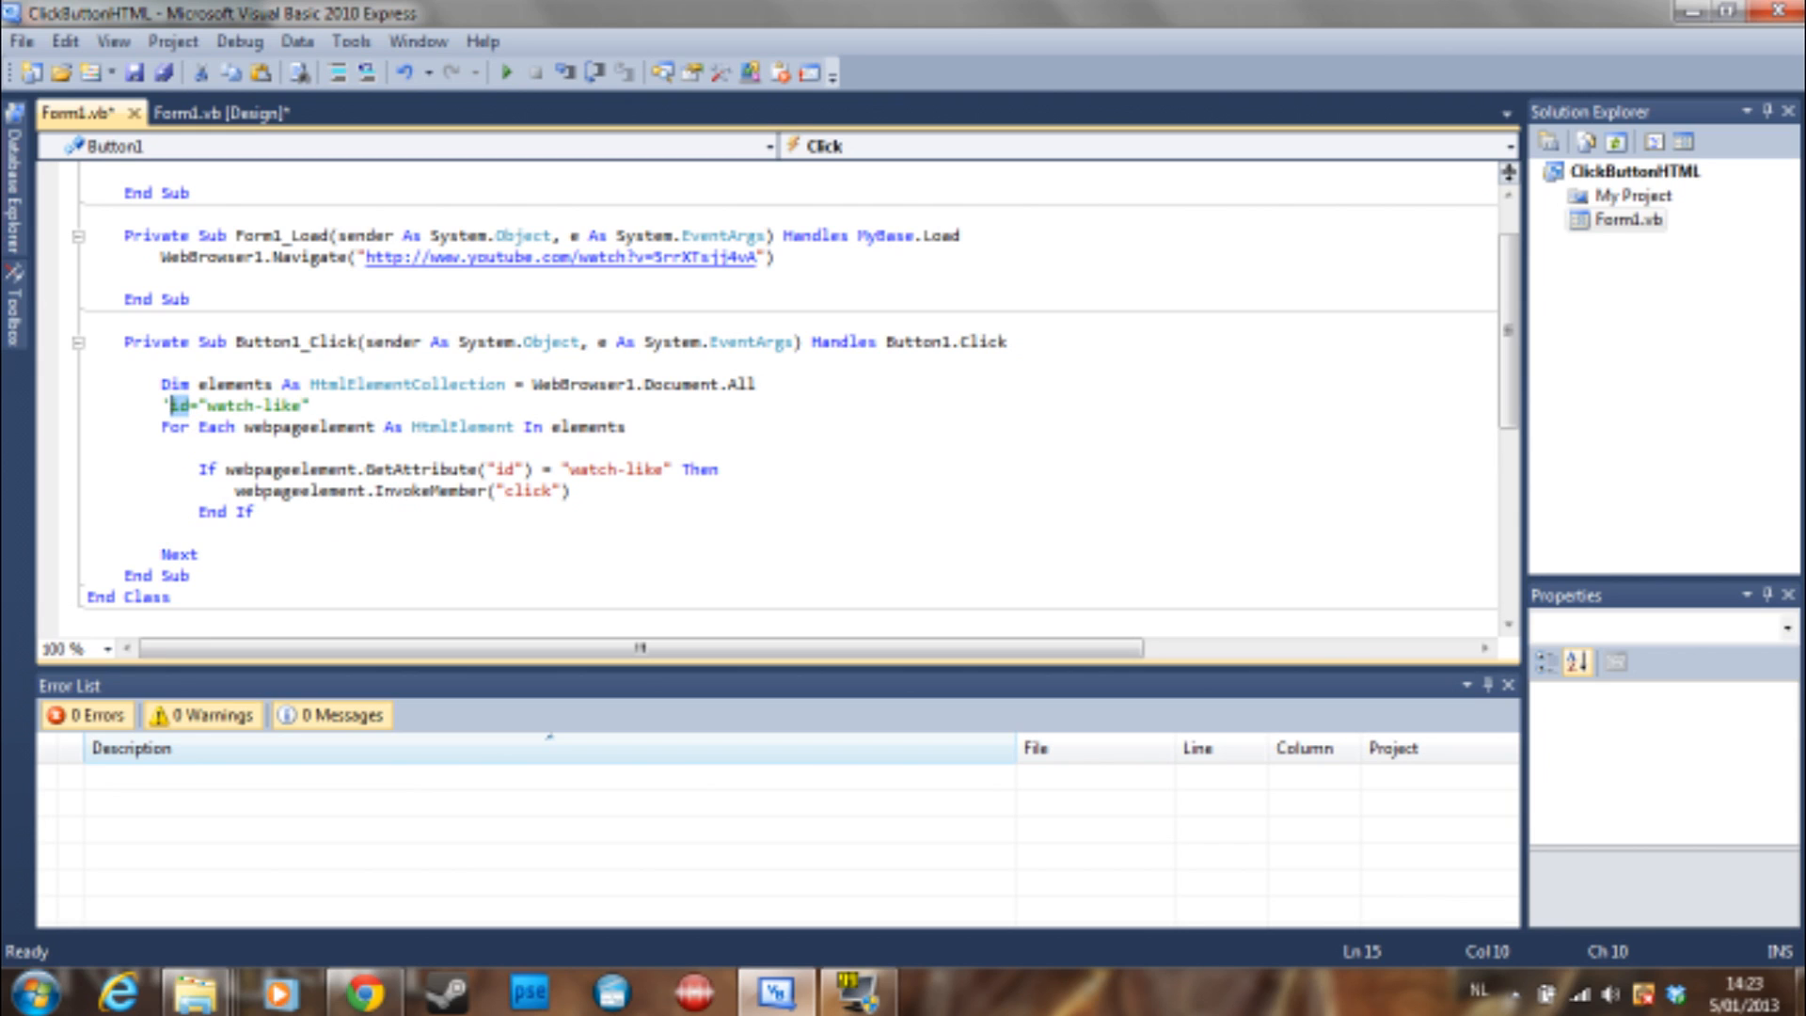
{"action": "left_click", "coordinate": [533, 489]}
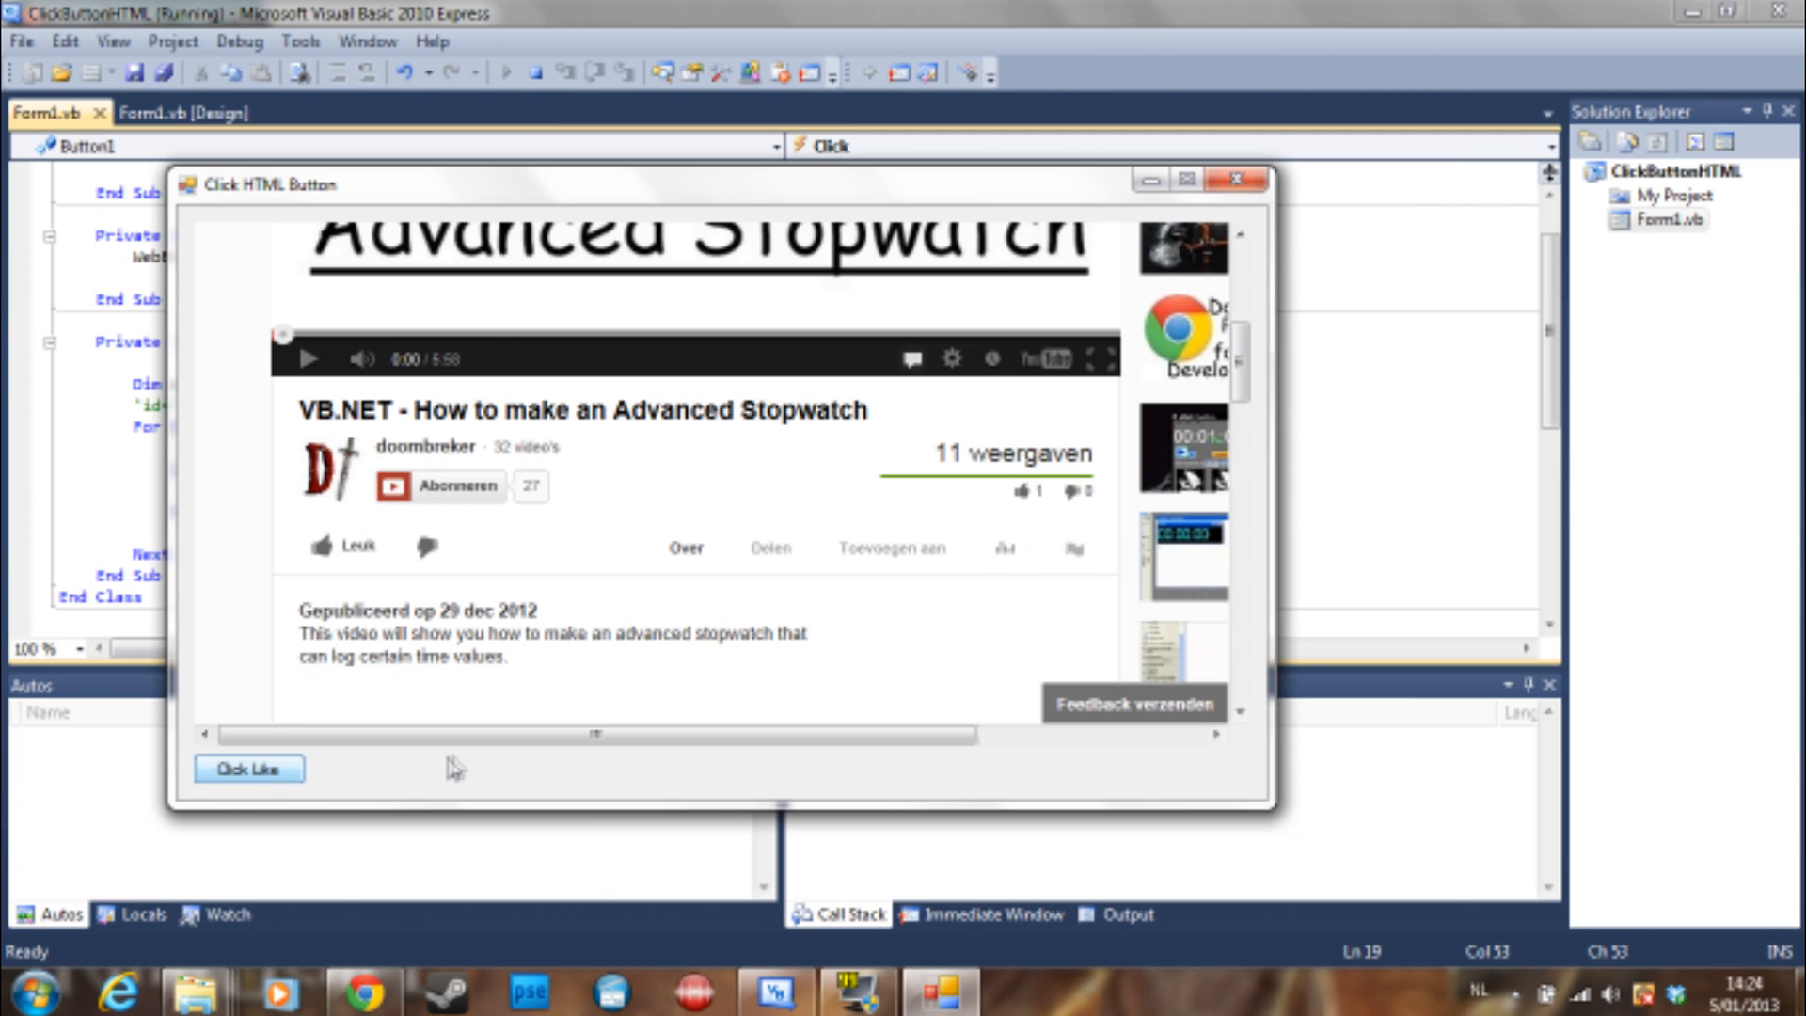
Use the running form's 'Click Like' button to press the video's Like button.
{"action": "left_click", "coordinate": [246, 768]}
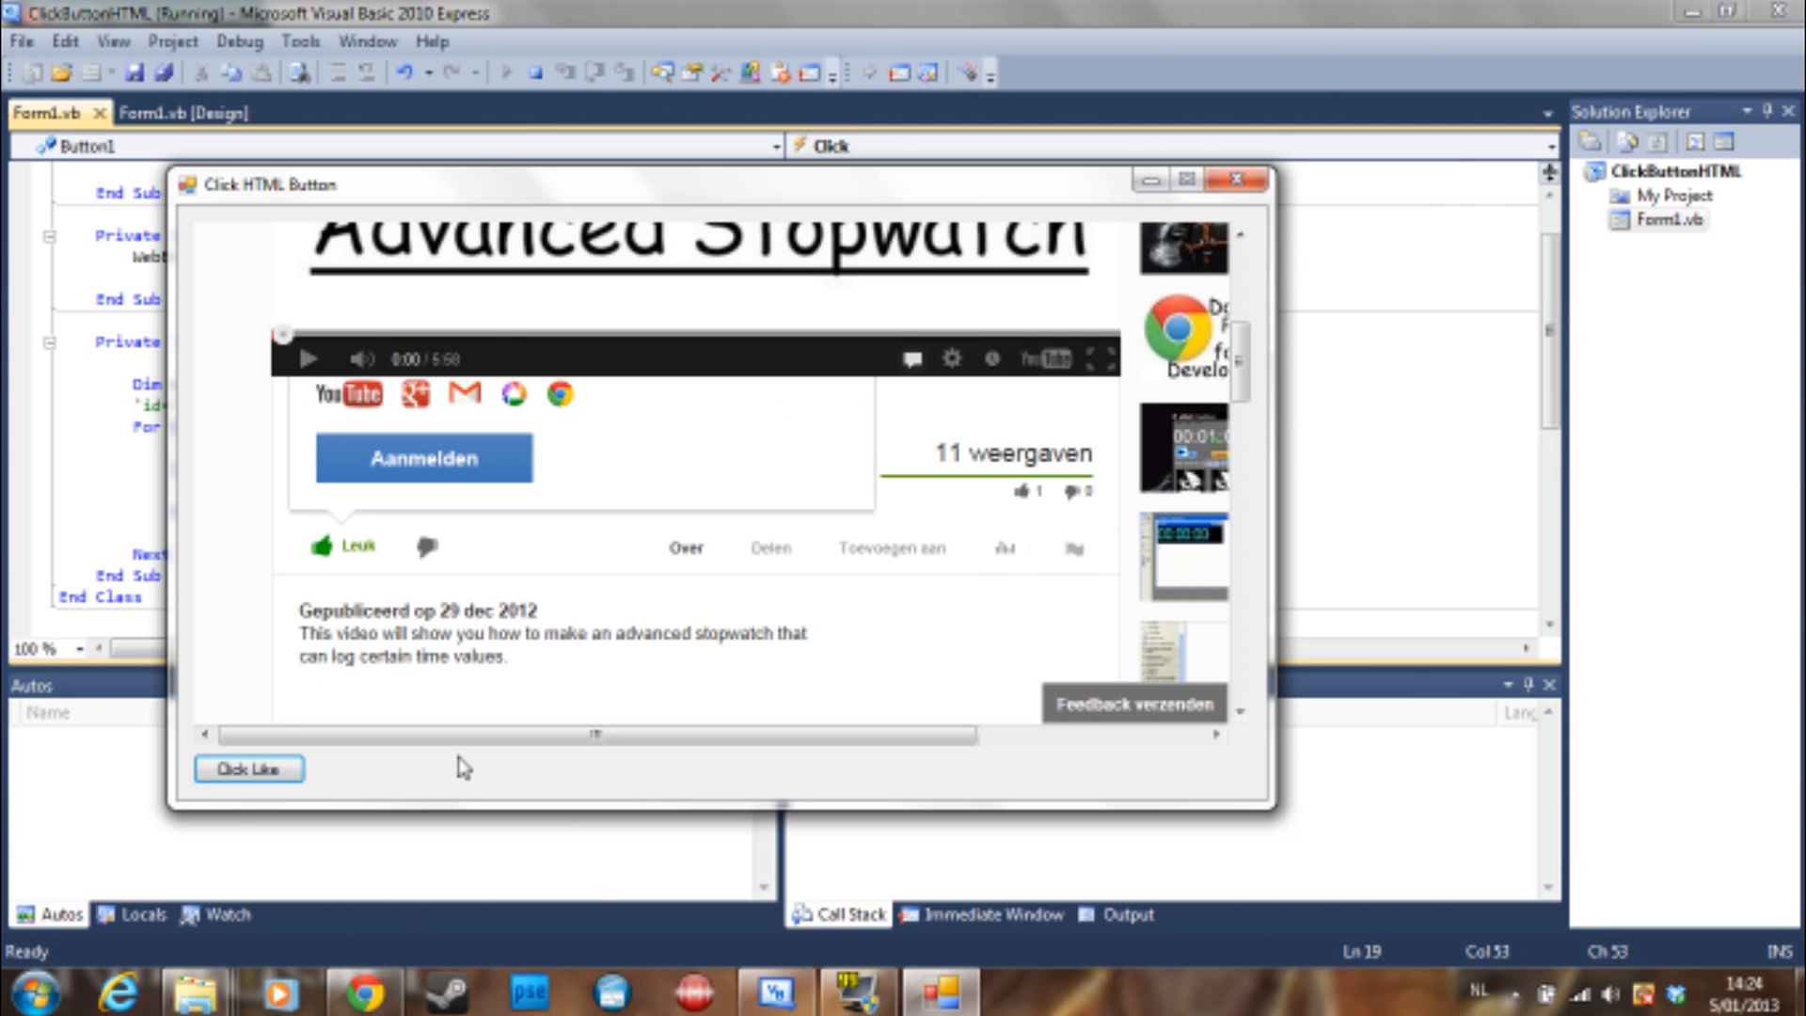